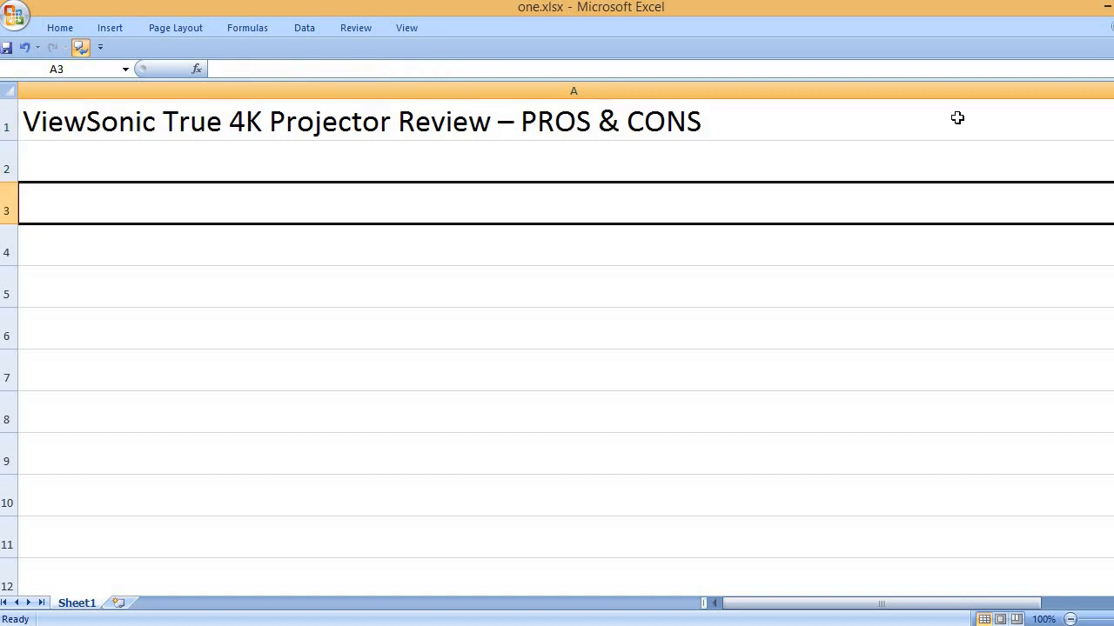
{"action": "type", "text": "PROS"}
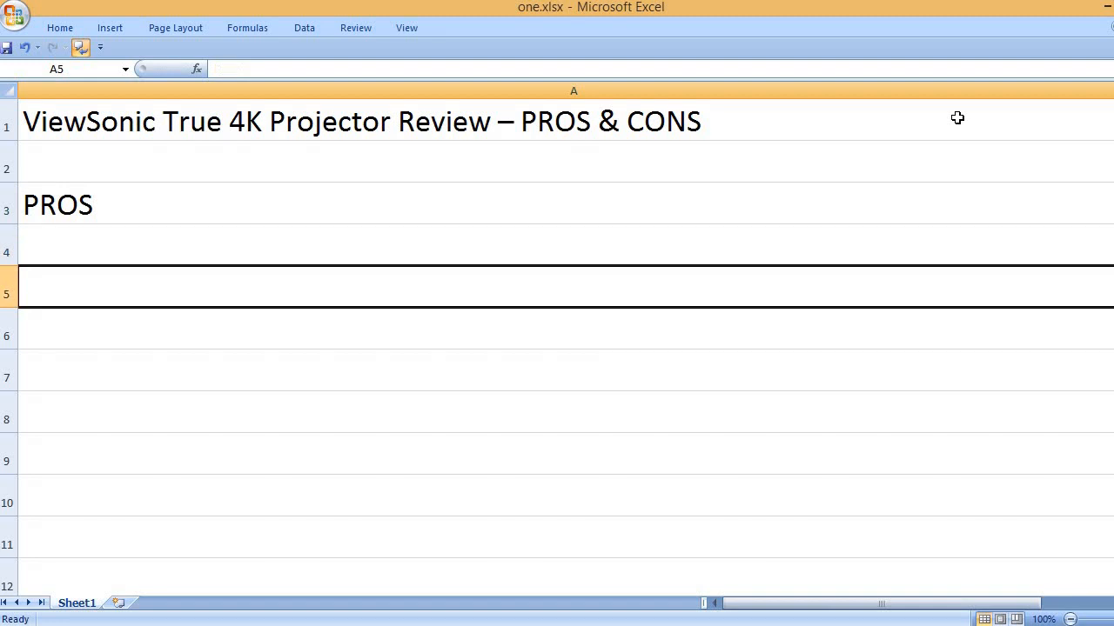
{"action": "type", "text": "Brig"}
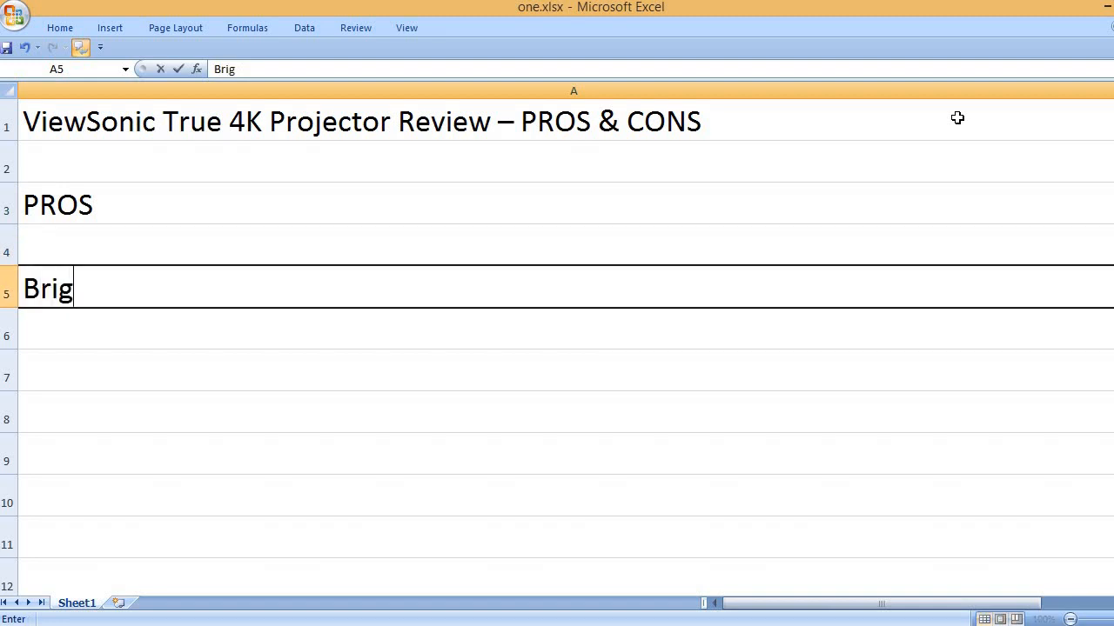
{"action": "type", "text": "ht and stun"}
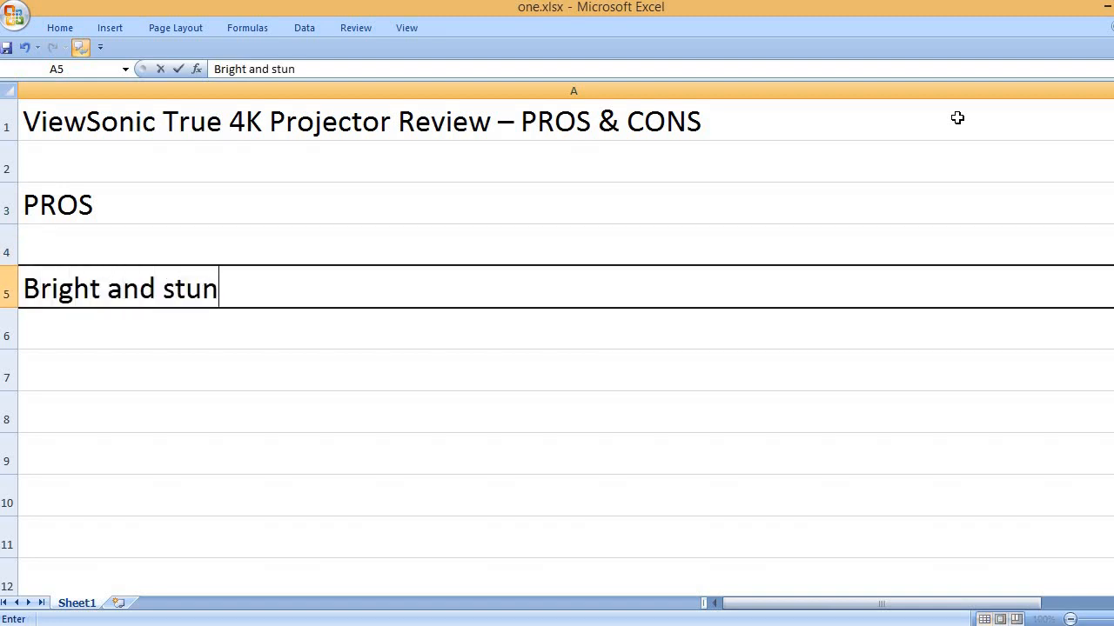
{"action": "type", "text": "ning pictur"}
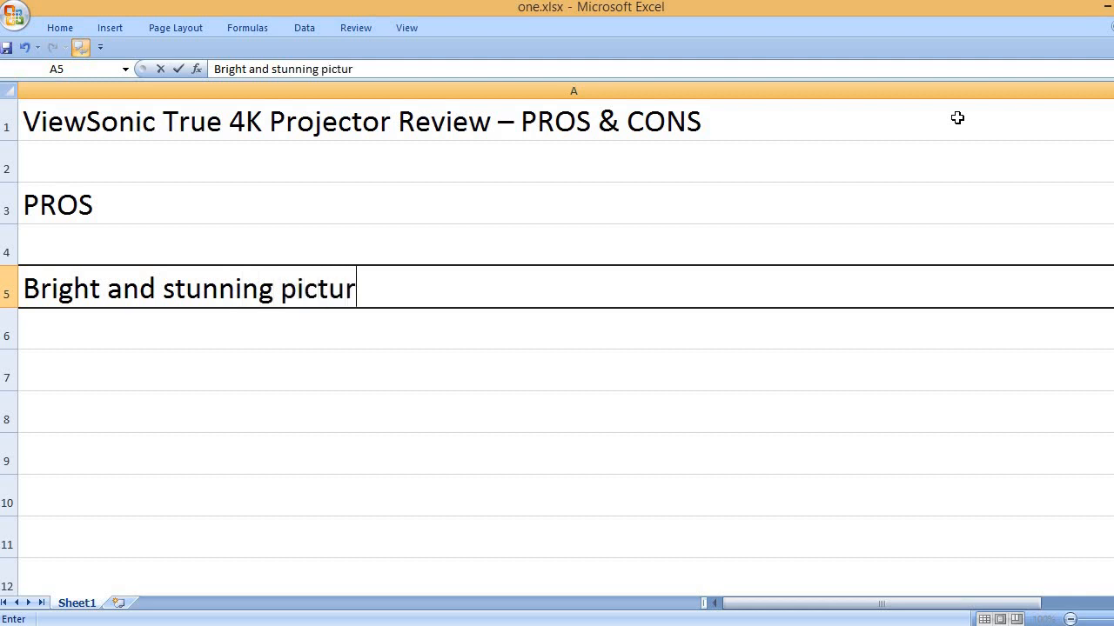
{"action": "type", "text": "Very low fan no"}
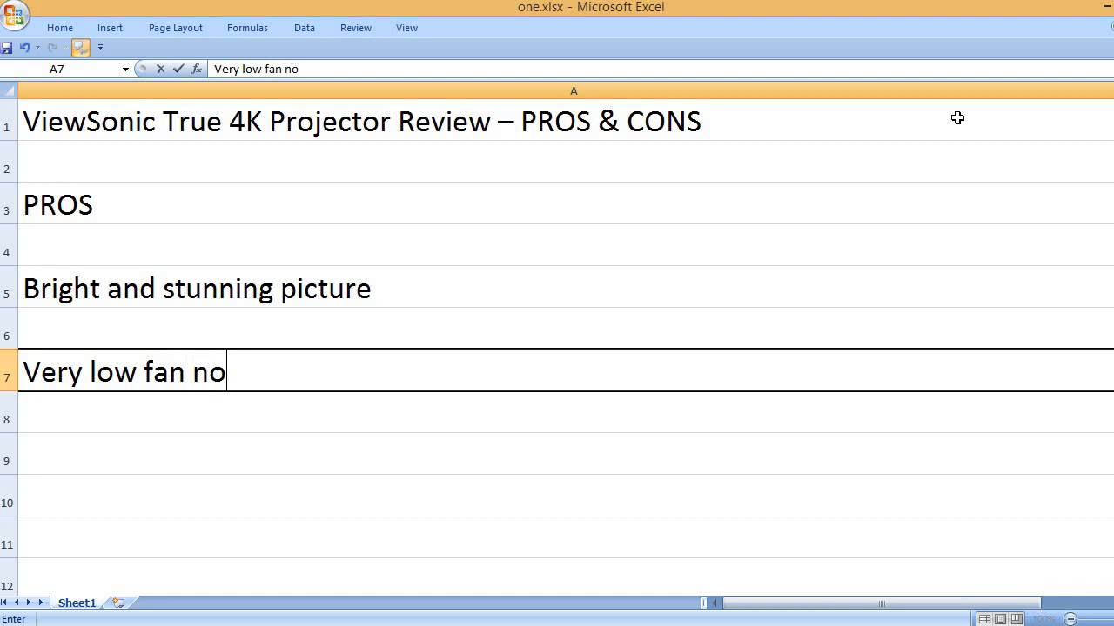
{"action": "type", "text": "G"}
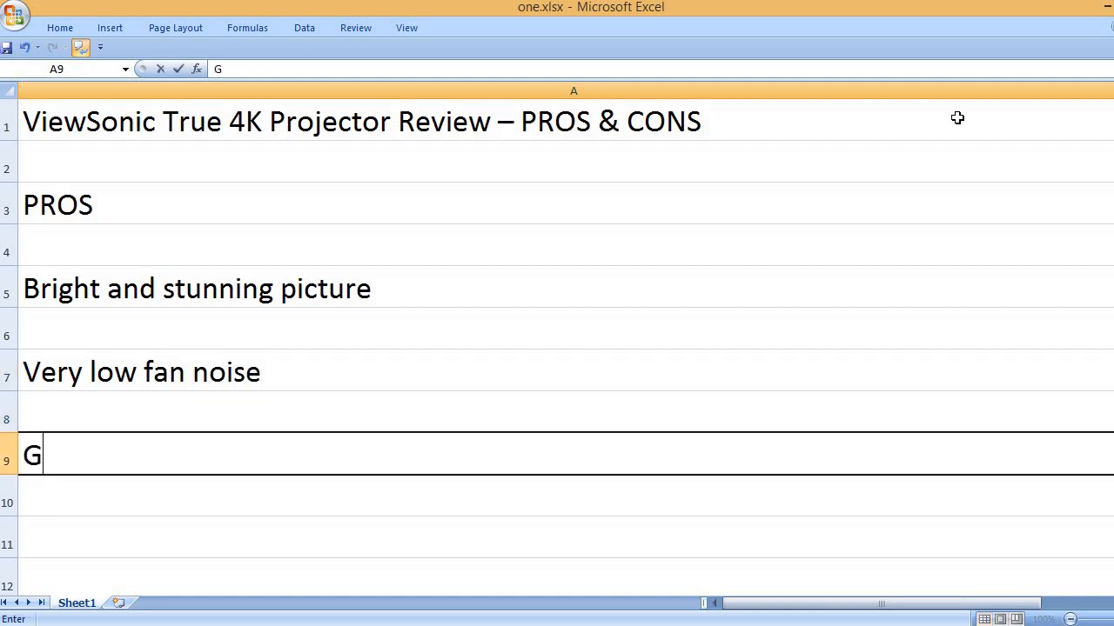
{"action": "type", "text": "ood internal"}
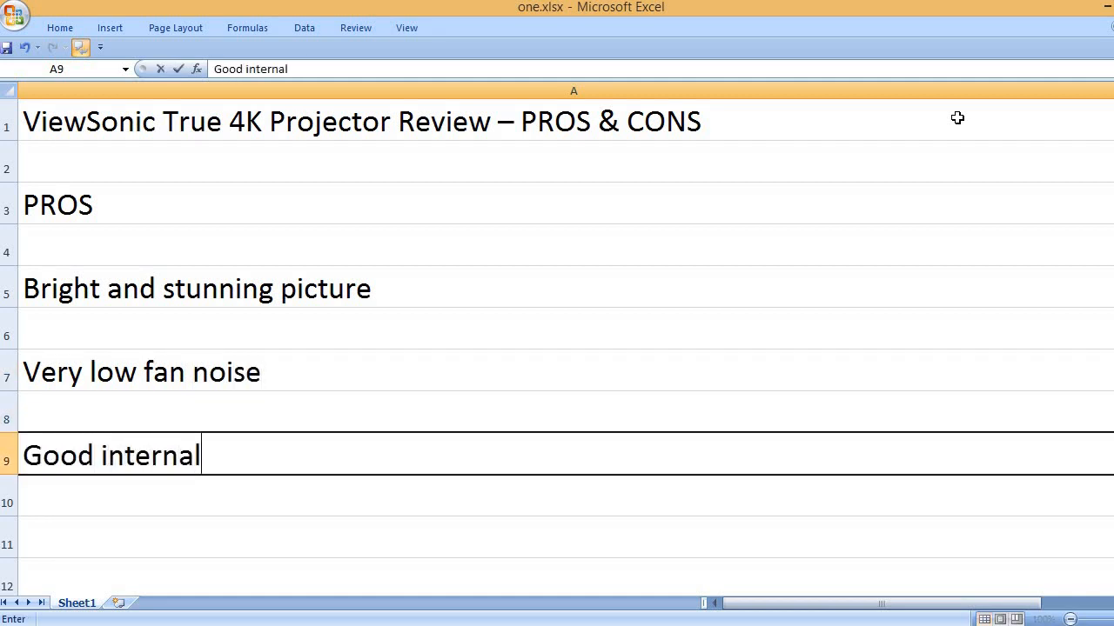
{"action": "type", "text": "speaker"}
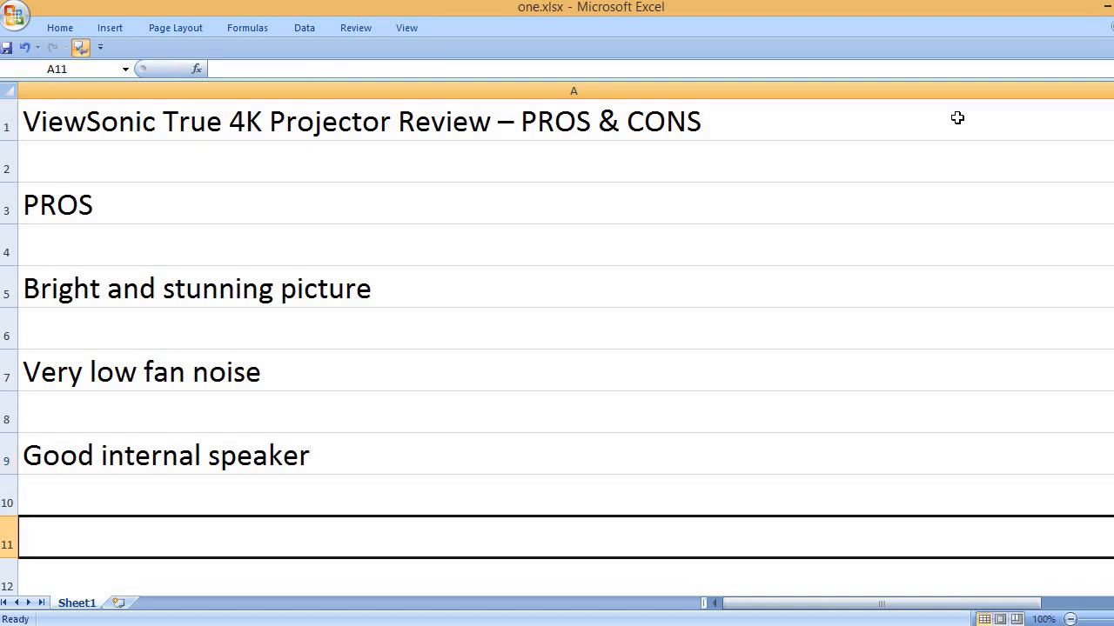
{"action": "type", "text": "Easy to"}
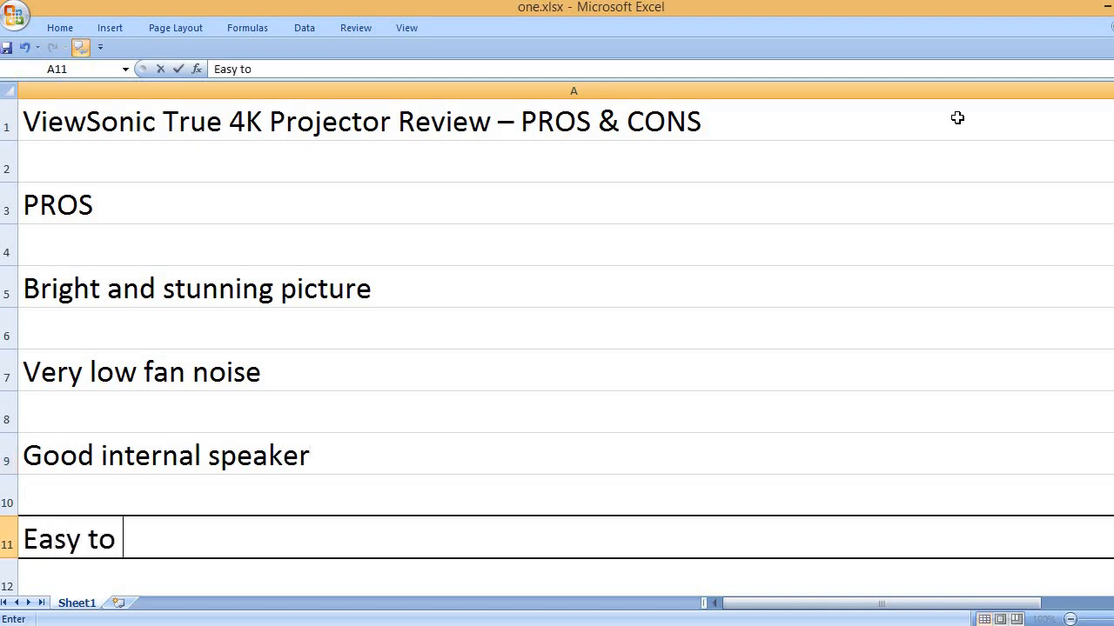
{"action": "type", "text": "use"}
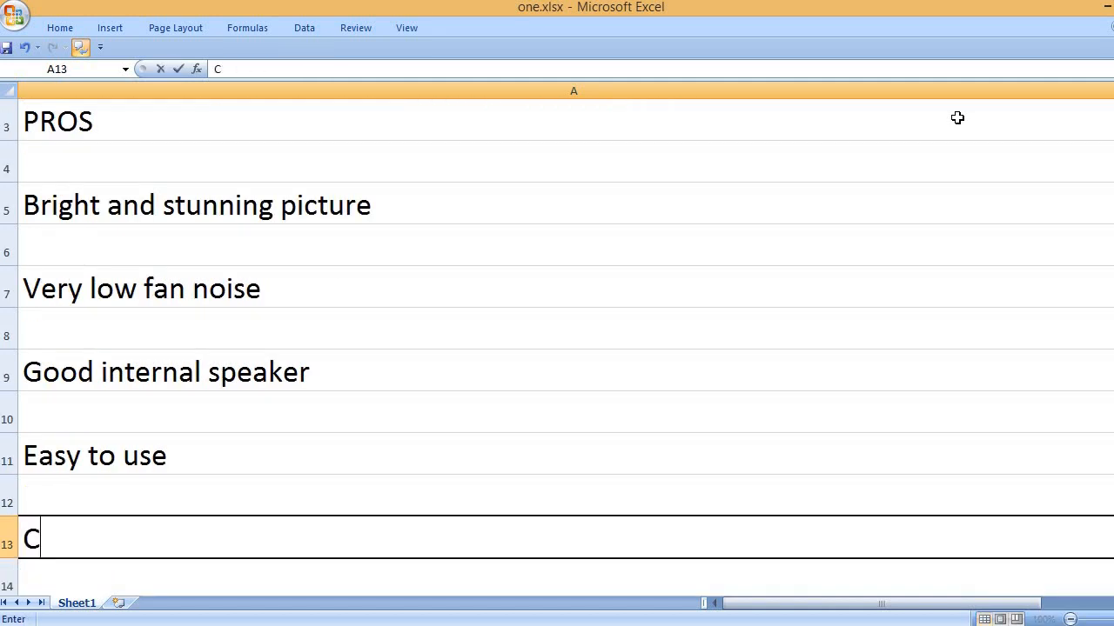
{"action": "type", "text": "ompetitive price"}
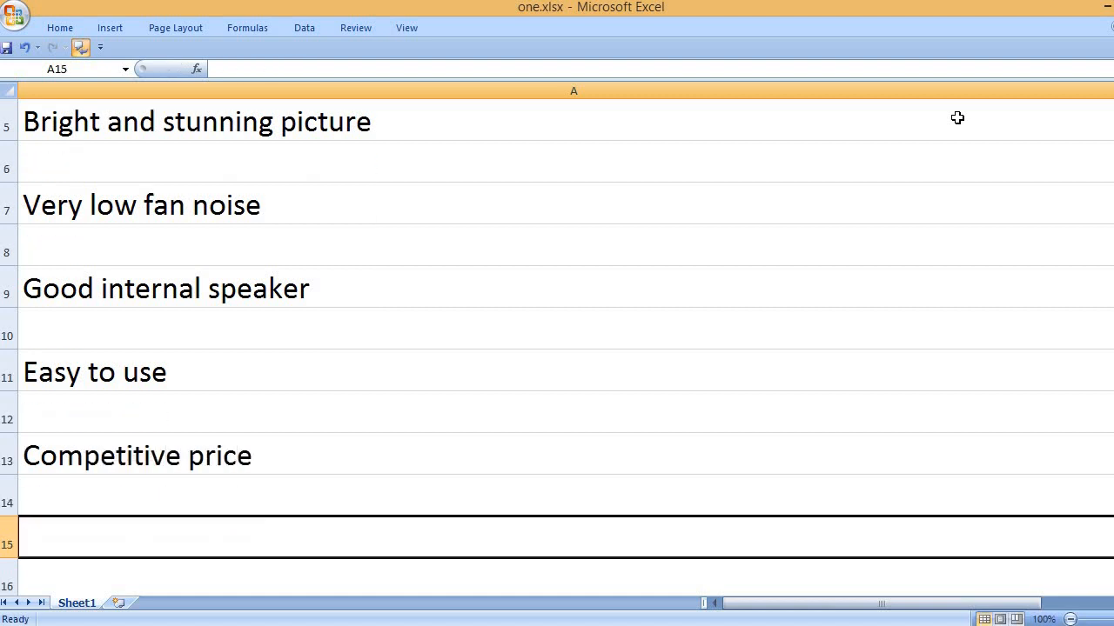
{"action": "type", "text": "Solid"}
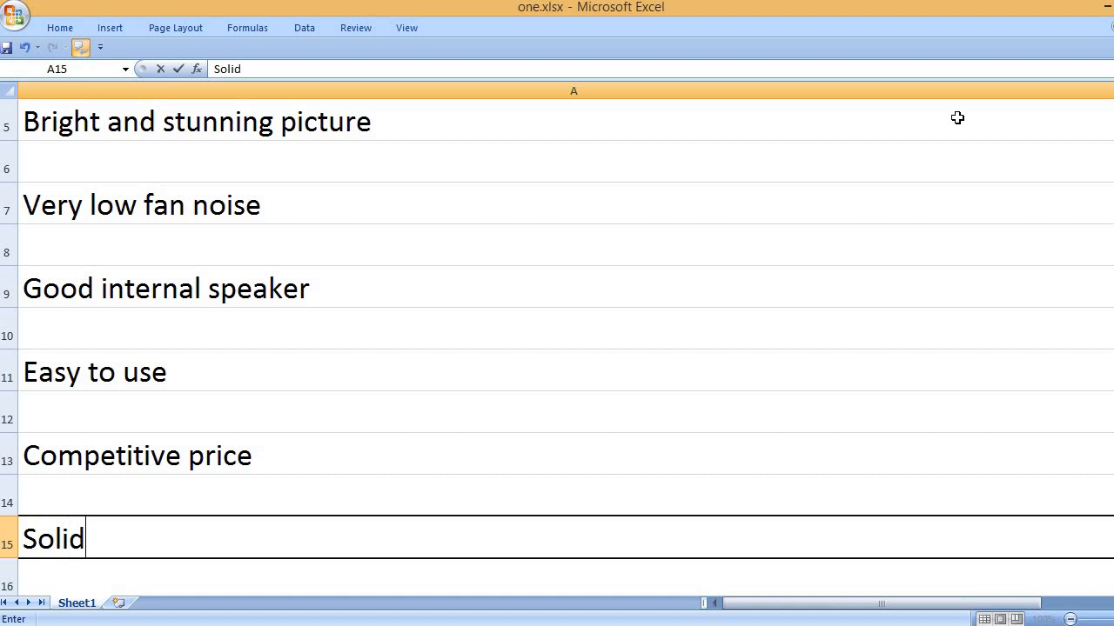
{"action": "type", "text": "and sturdy projector"}
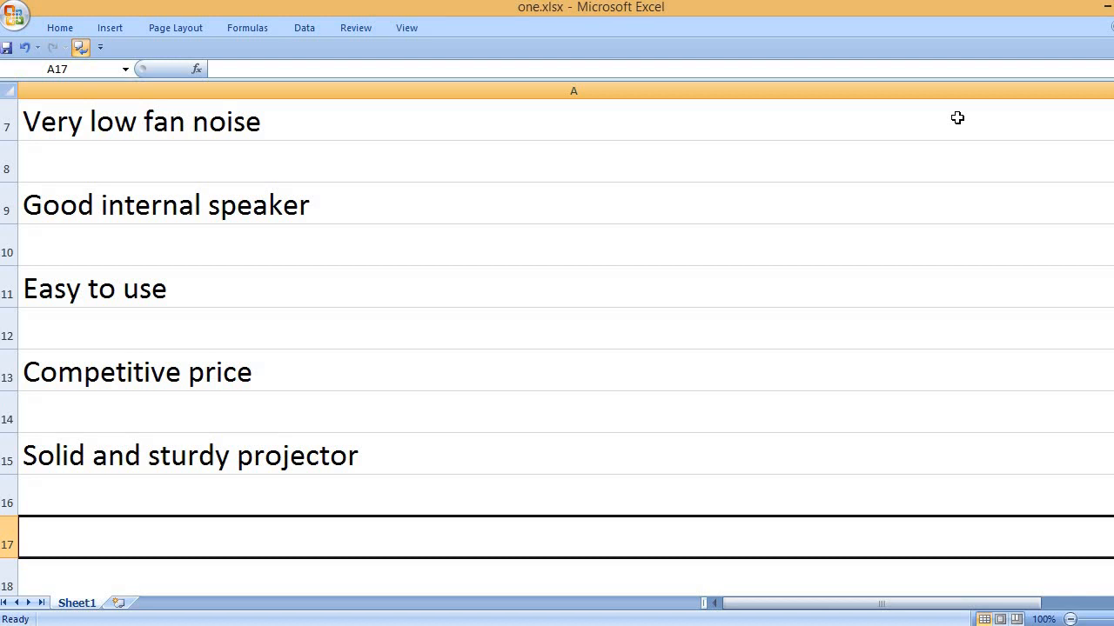
{"action": "type", "text": "HDR"}
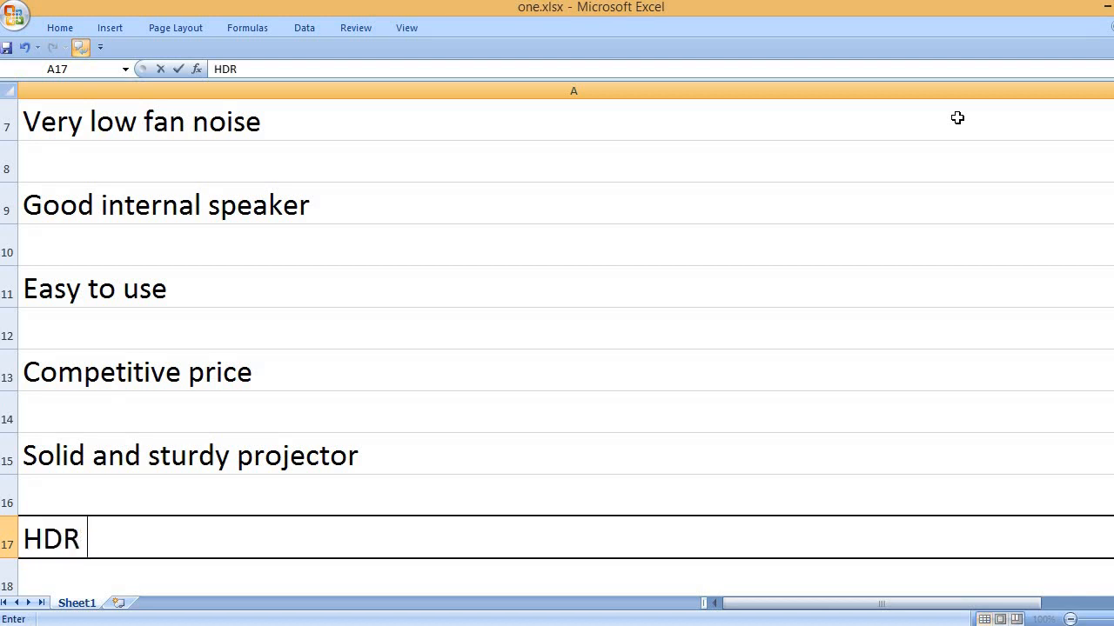
{"action": "type", "text": "compatible"}
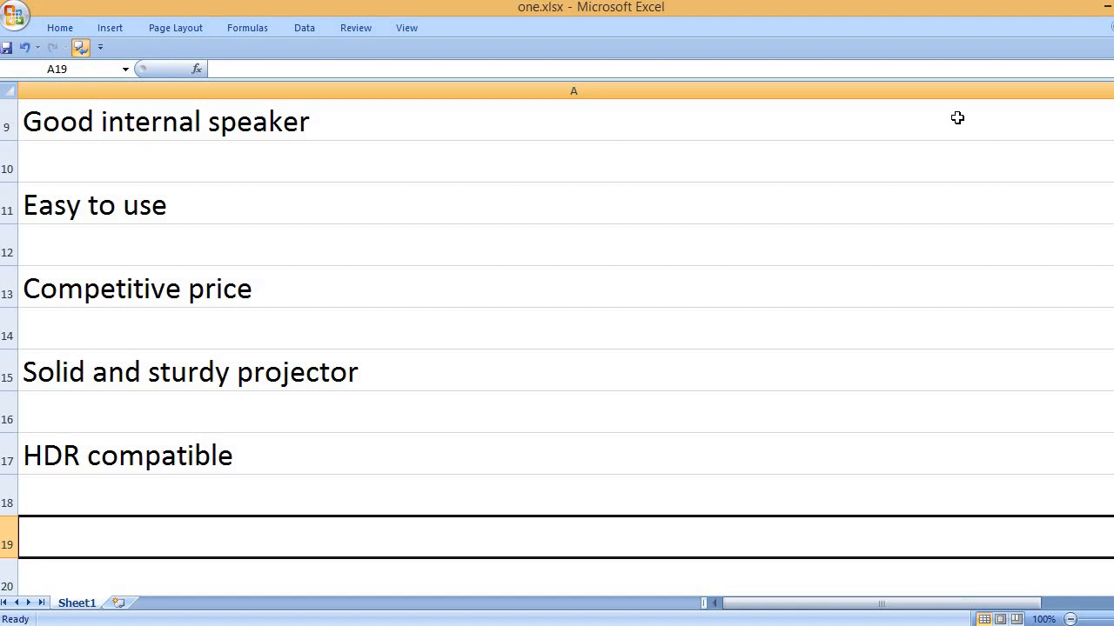
{"action": "type", "text": "3 years warranty"}
{"action": "type", "text": "CONS"}
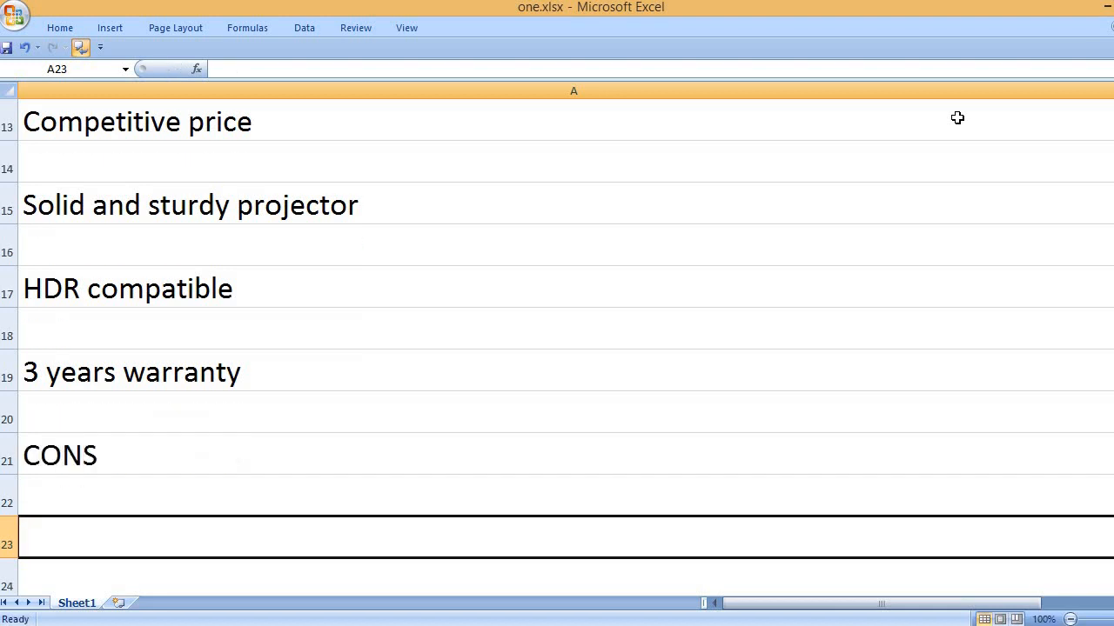
{"action": "type", "text": "No Bl"}
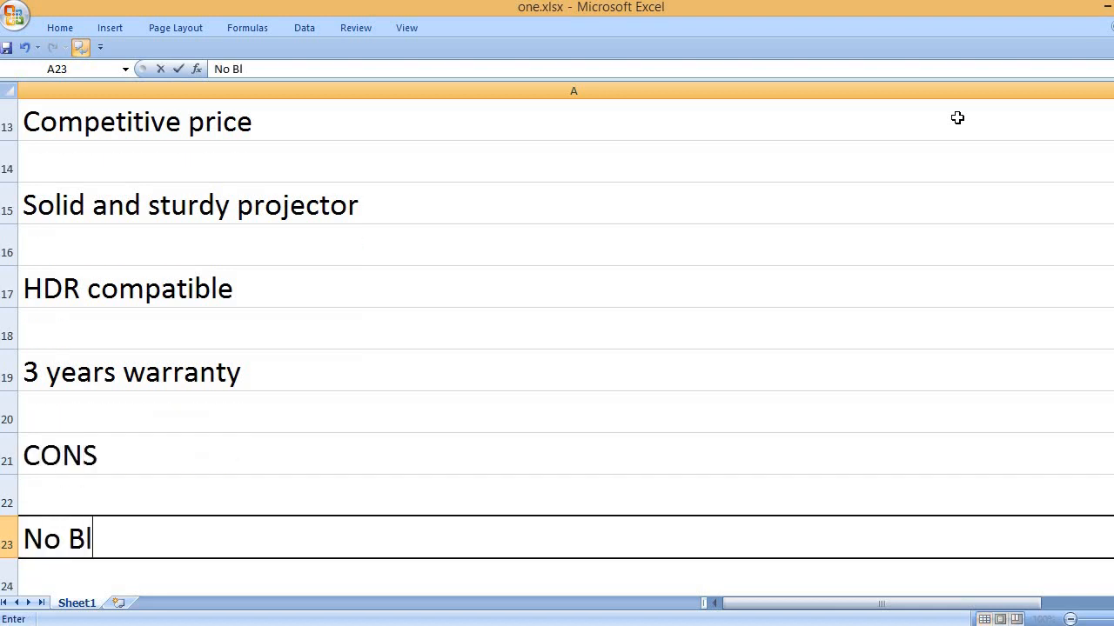
{"action": "type", "text": "uetooth option"}
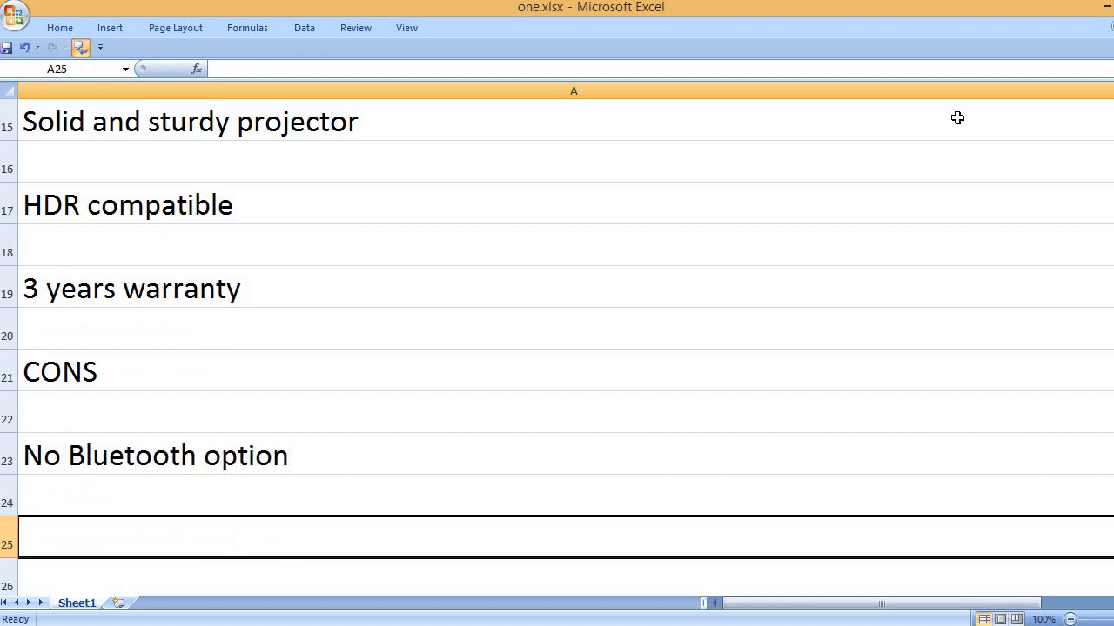
{"action": "type", "text": "Color uality"}
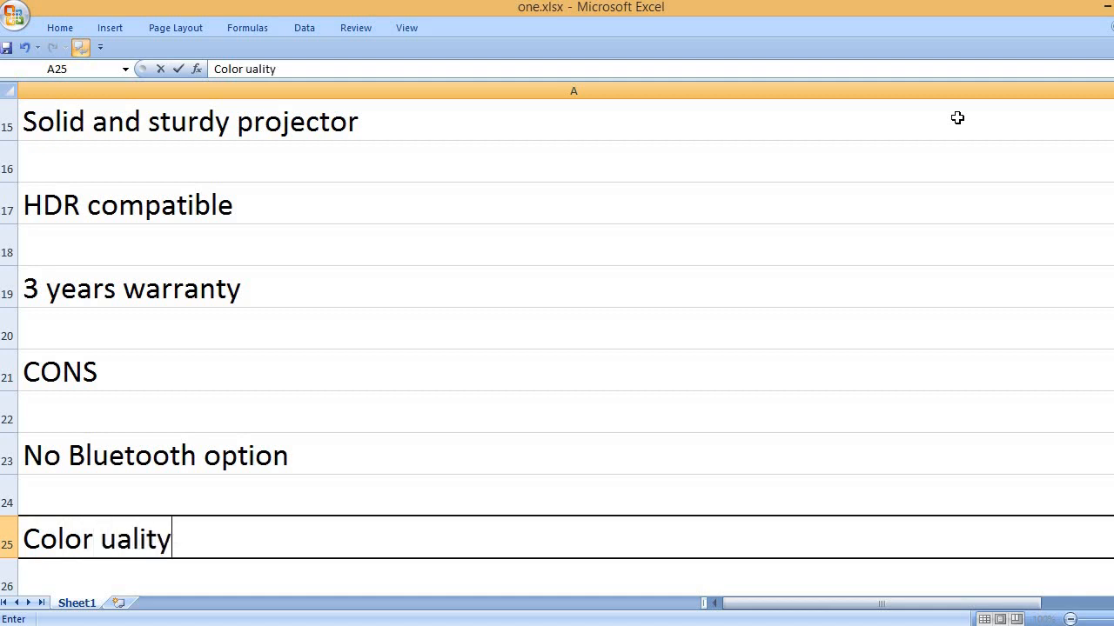
{"action": "type", "text": "needs impr"}
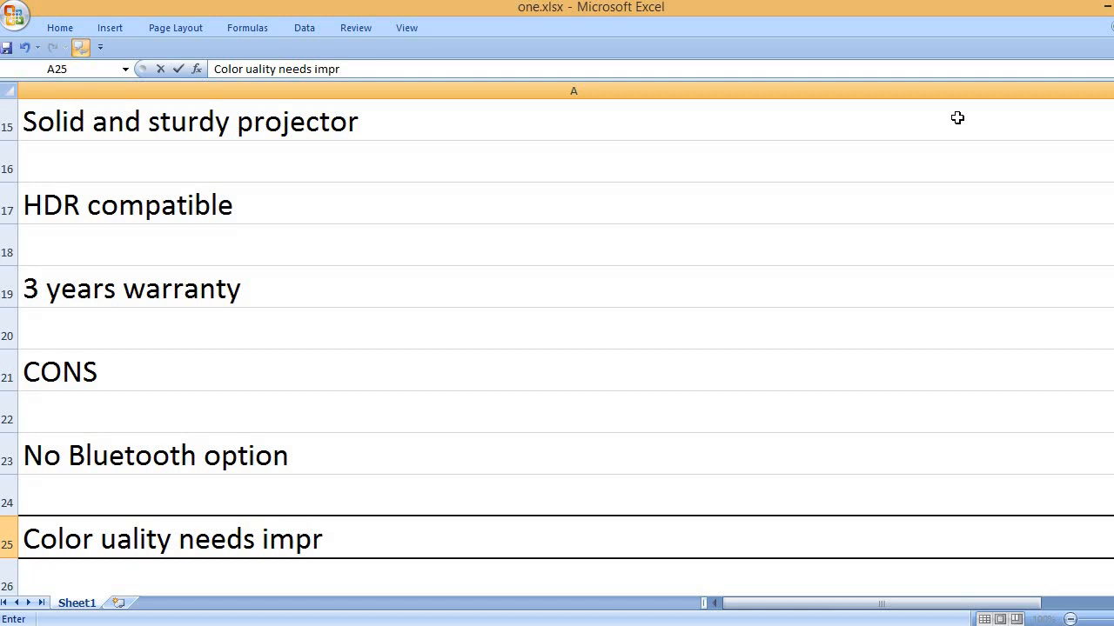
{"action": "type", "text": "ovement."}
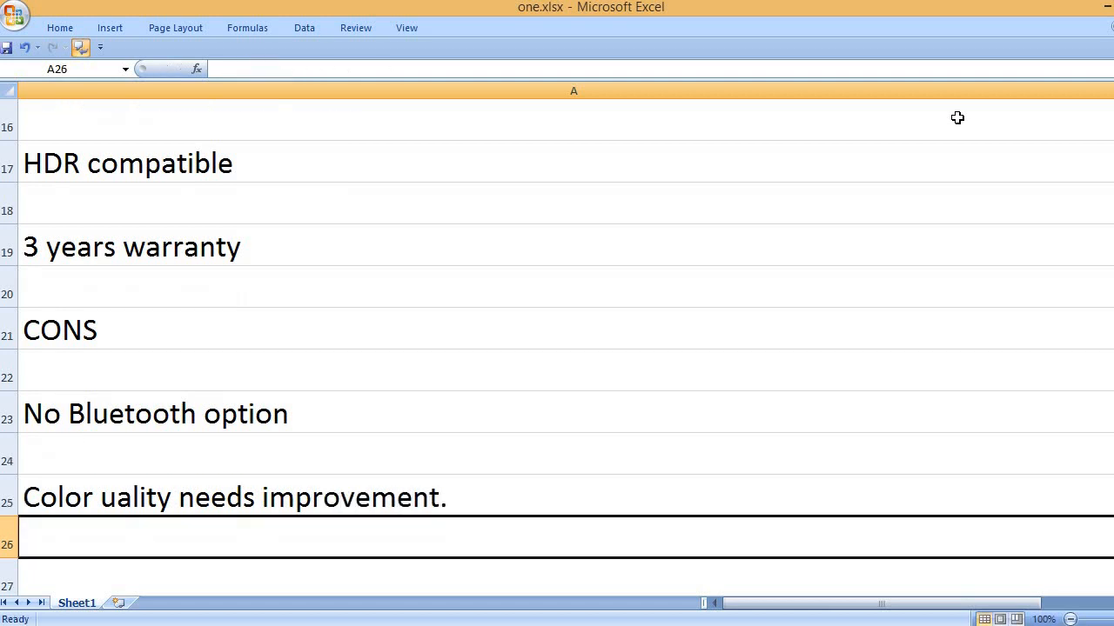
{"action": "scroll", "scroll_direction": "down", "scroll_amount": 3}
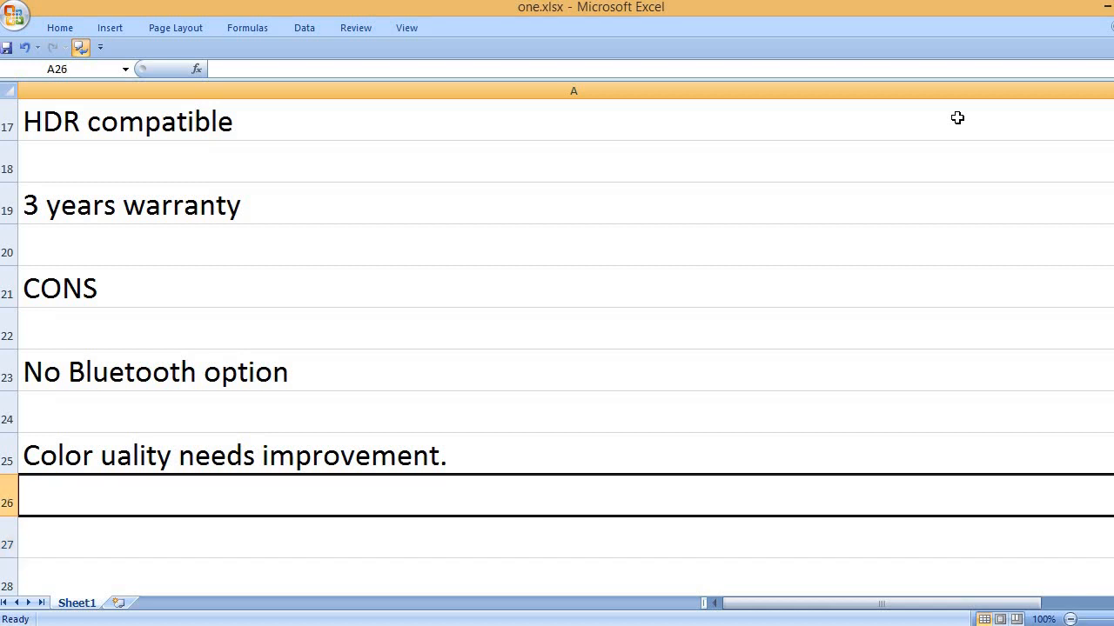
{"action": "type", "text": "C"}
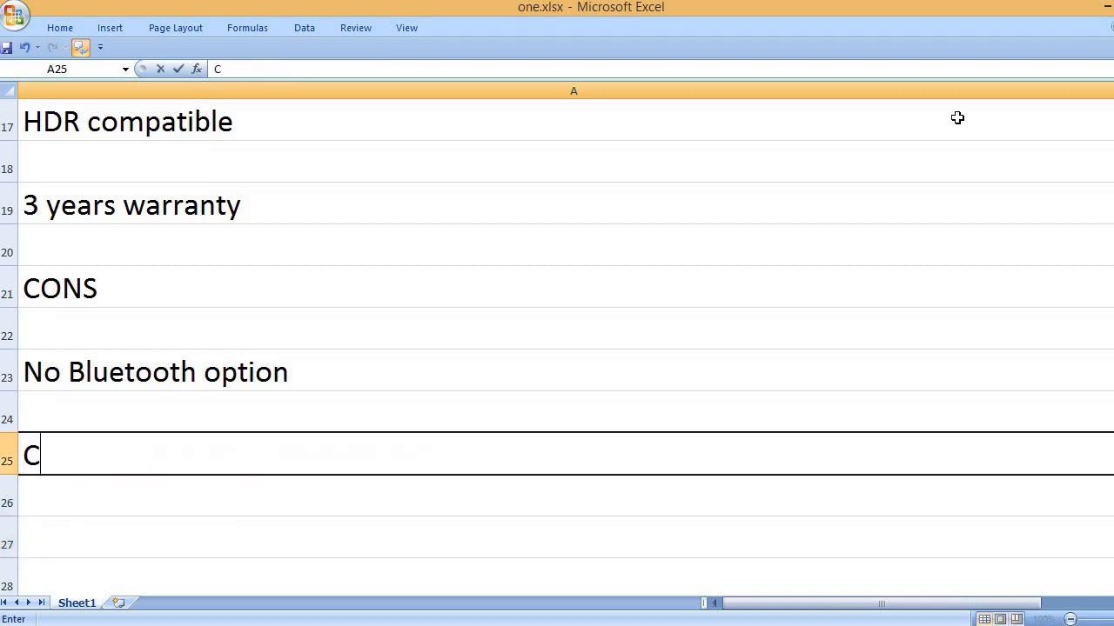
{"action": "type", "text": "olor qu"}
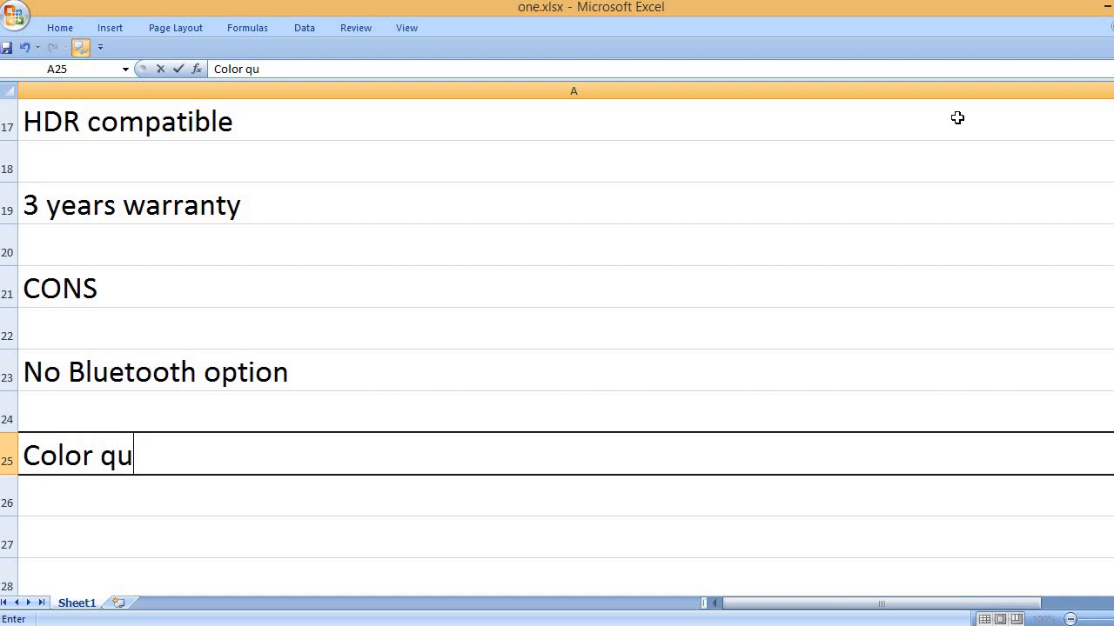
{"action": "type", "text": "ality needs"}
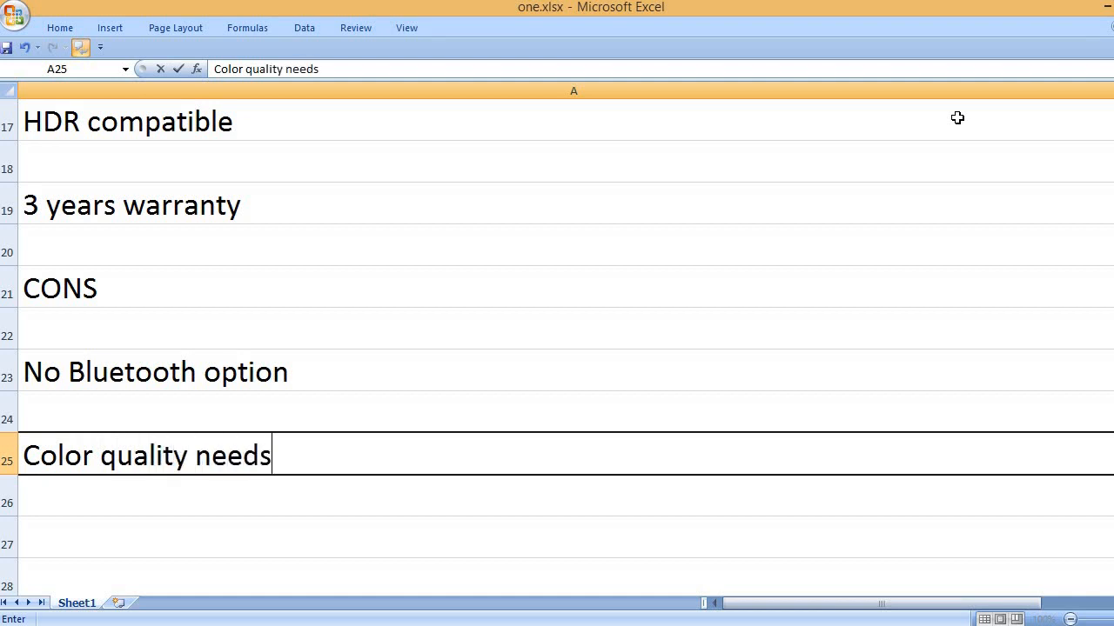
{"action": "type", "text": "improvement."}
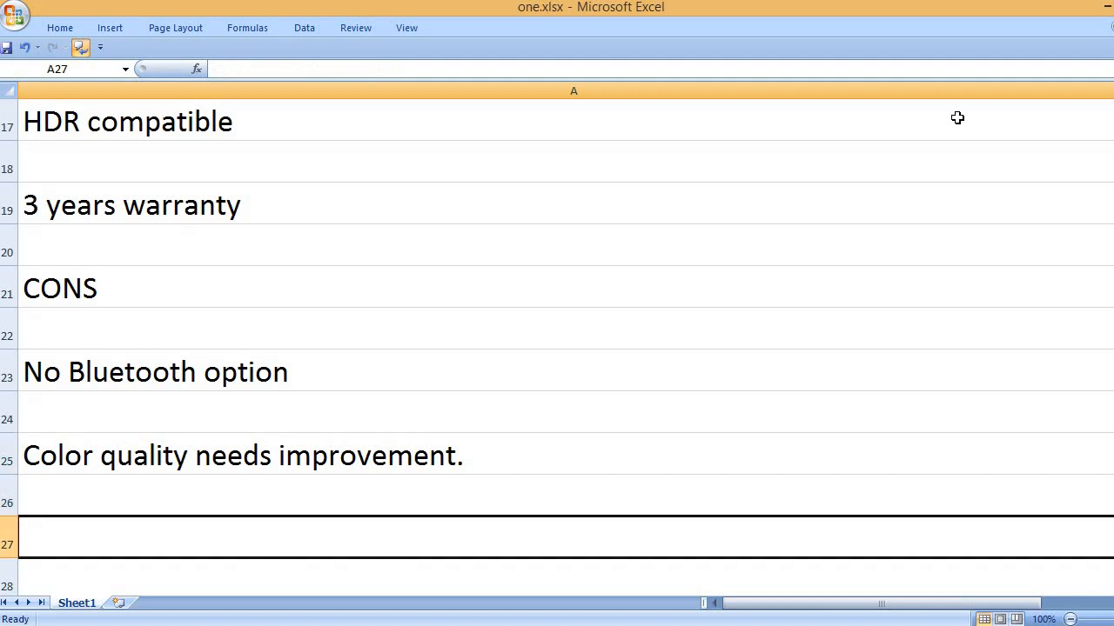
{"action": "type", "text": "T"}
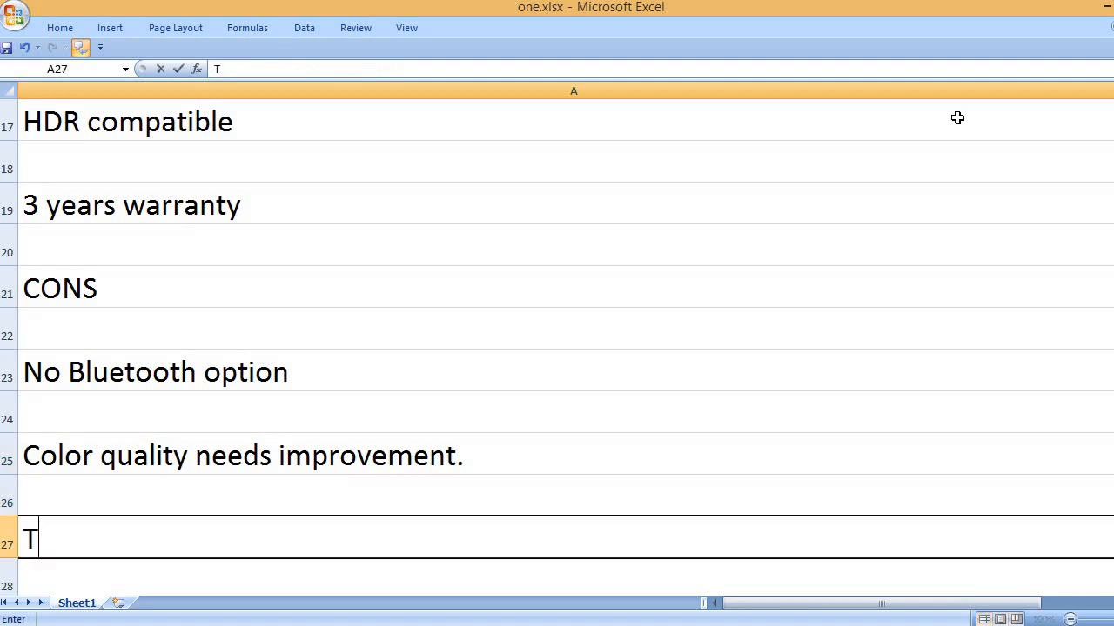
{"action": "type", "text": "he remote"}
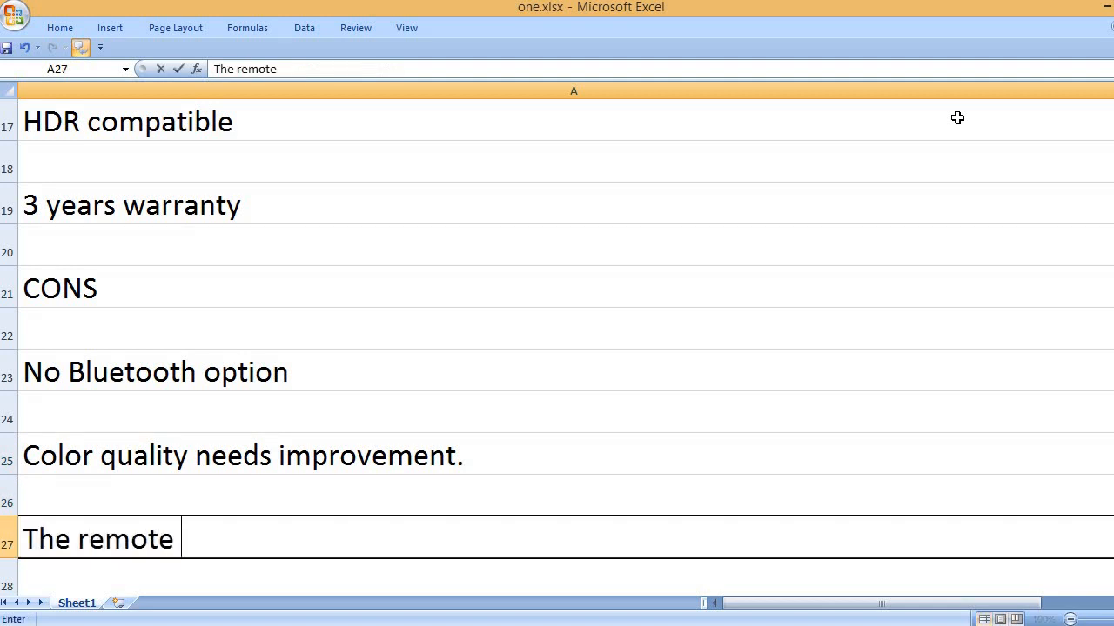
{"action": "type", "text": "control is not very co"}
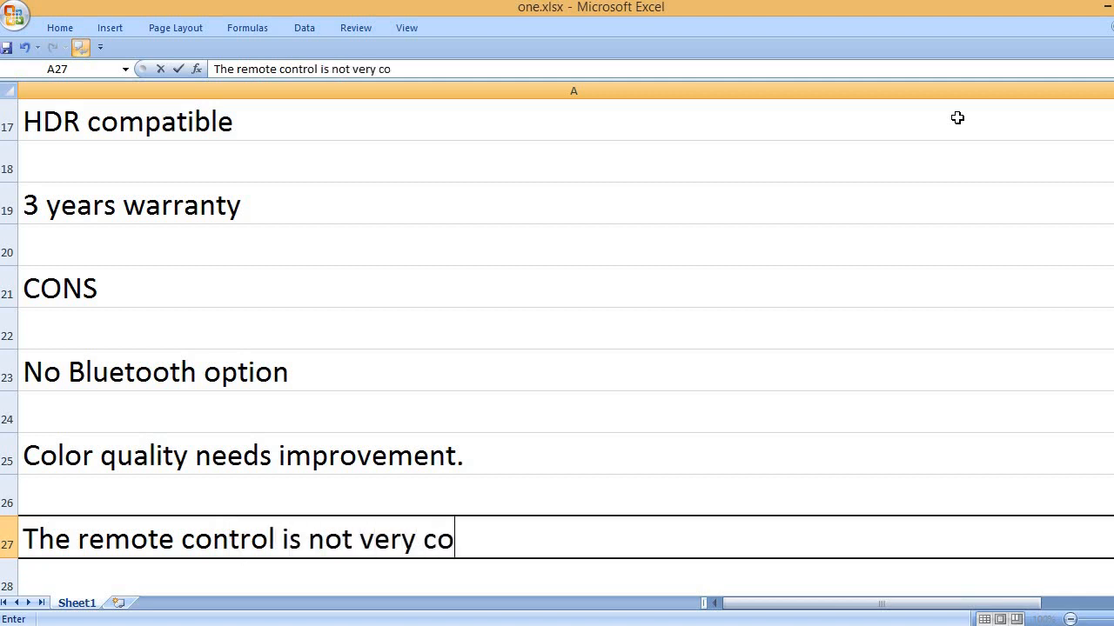
{"action": "type", "text": "mfortable."}
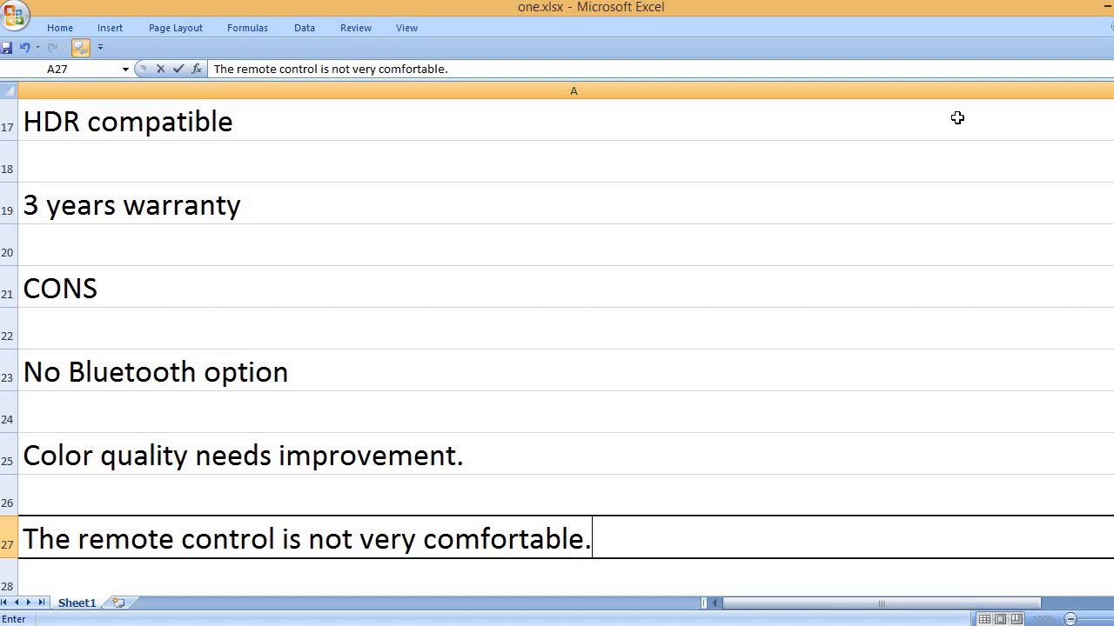
{"action": "type", "text": "No"}
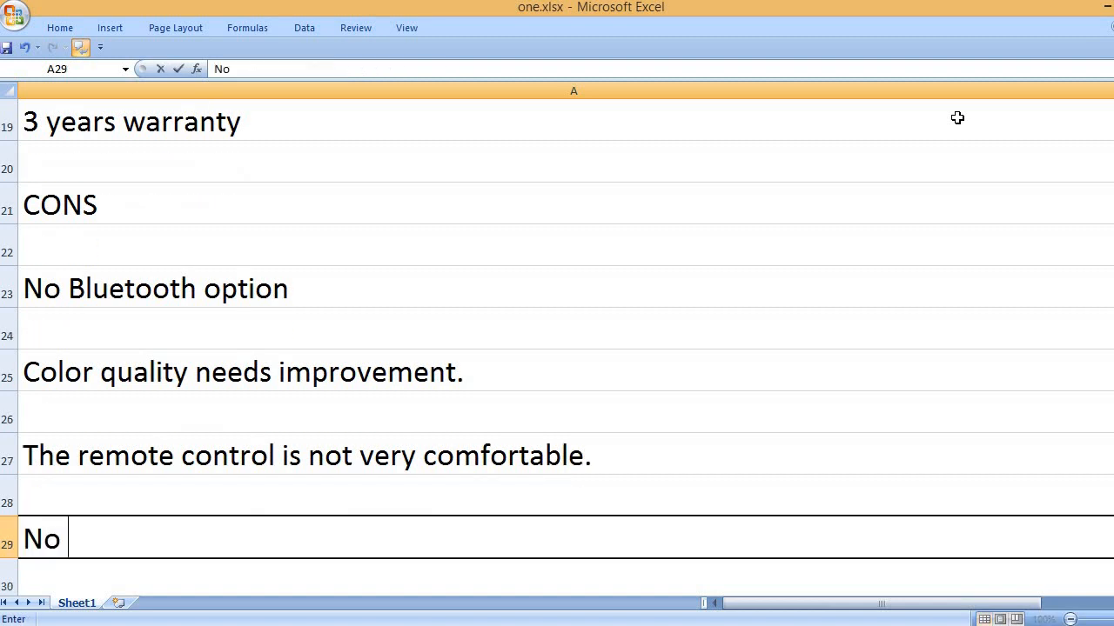
{"action": "type", "text": "lens cover"}
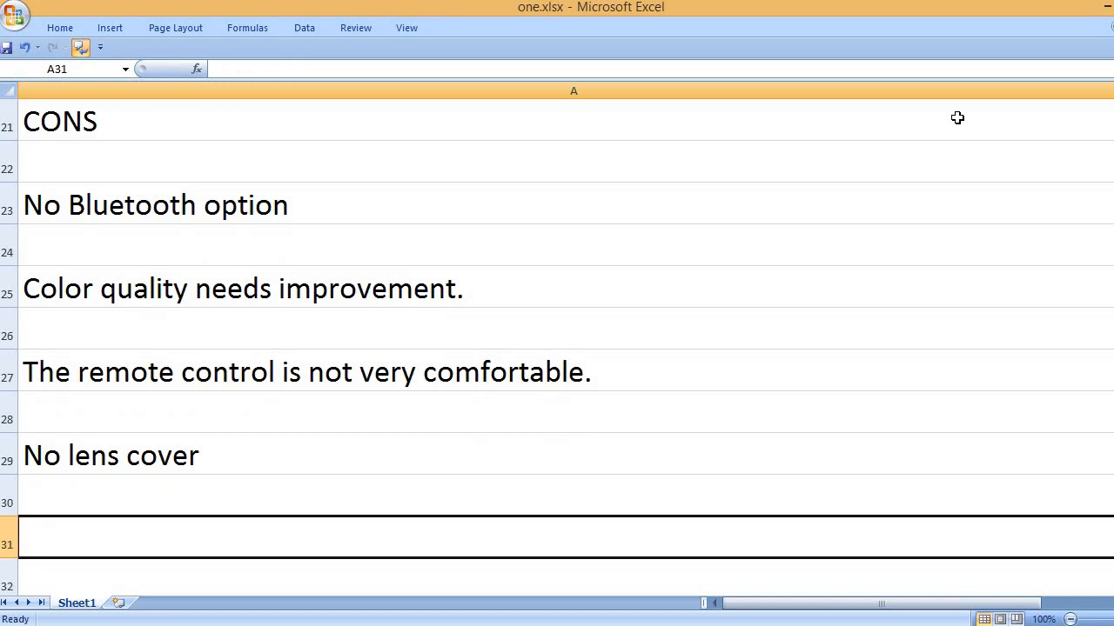
{"action": "type", "text": "No 3D"}
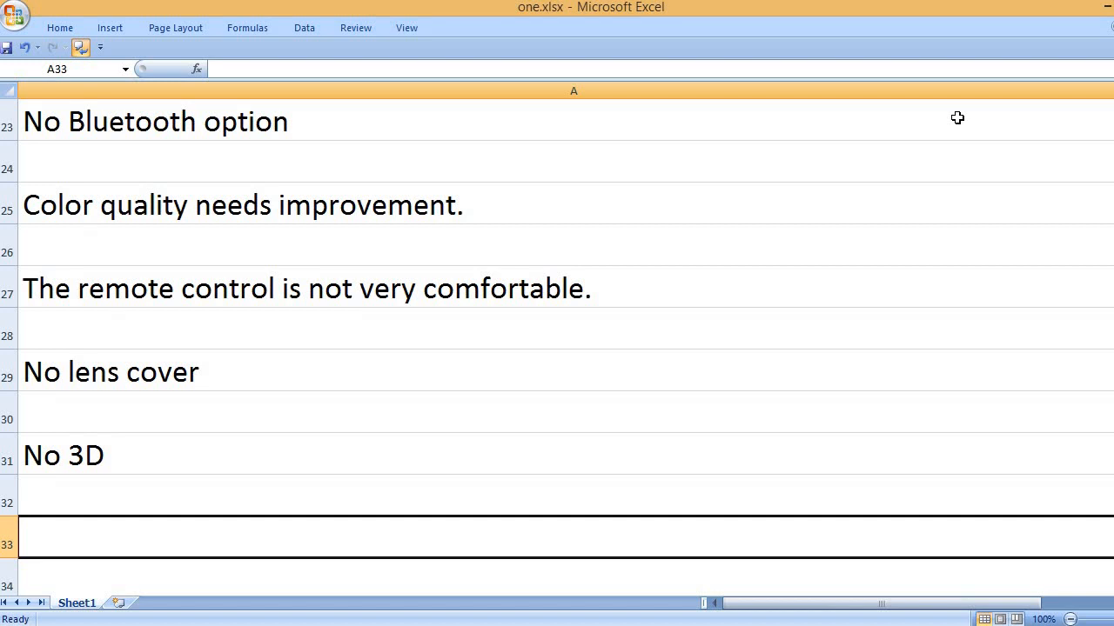
{"action": "type", "text": "It has notic"}
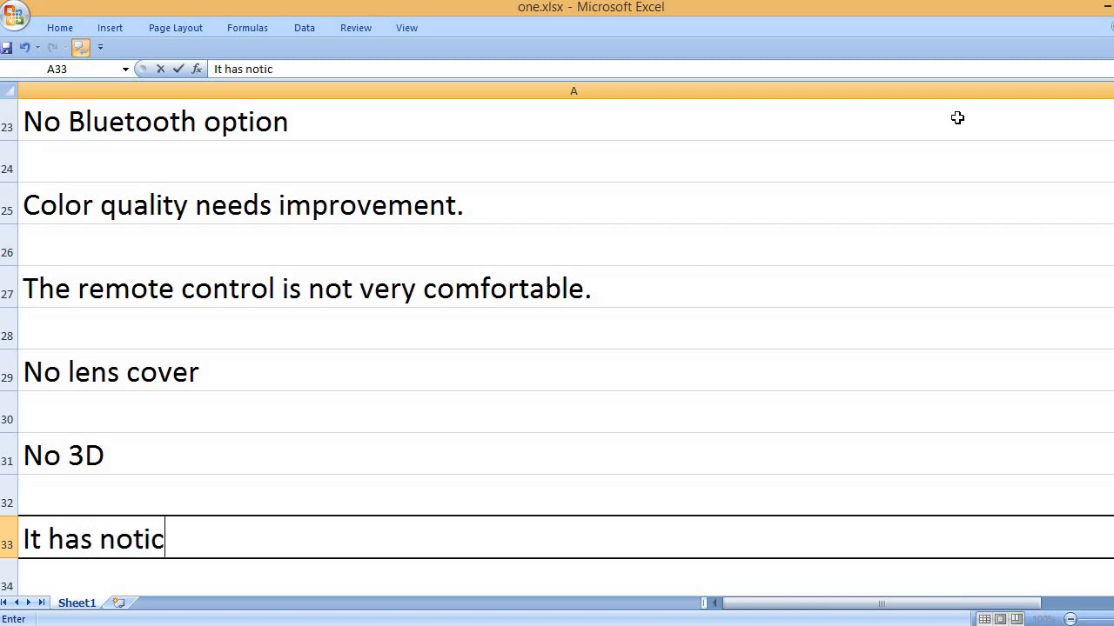
{"action": "type", "text": "eable inp"}
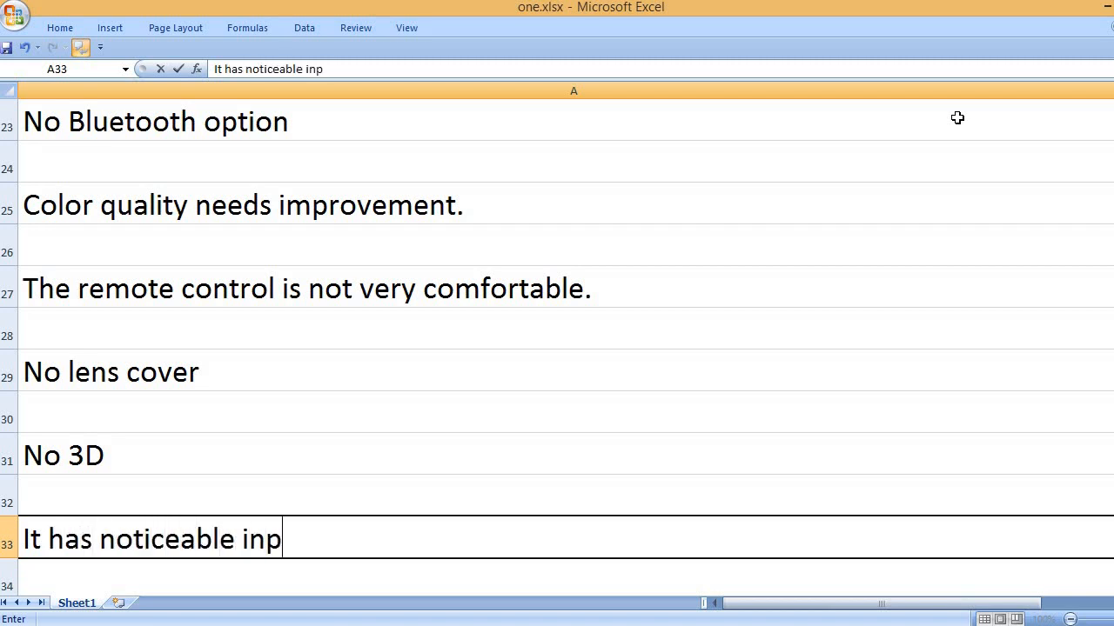
{"action": "type", "text": "ut lag, so"}
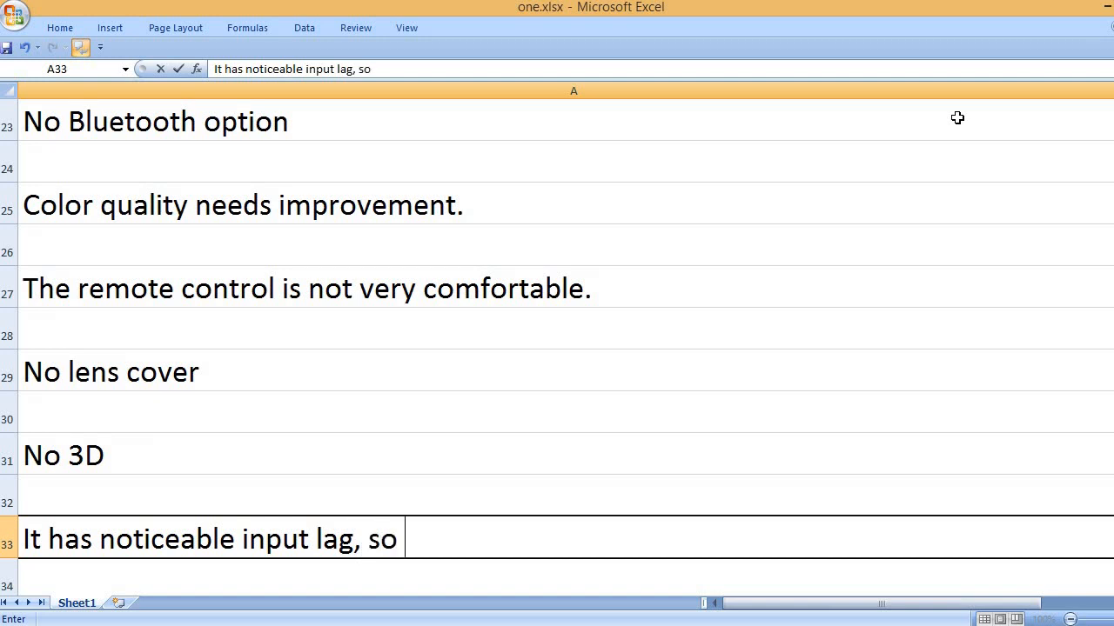
{"action": "type", "text": "not very good"}
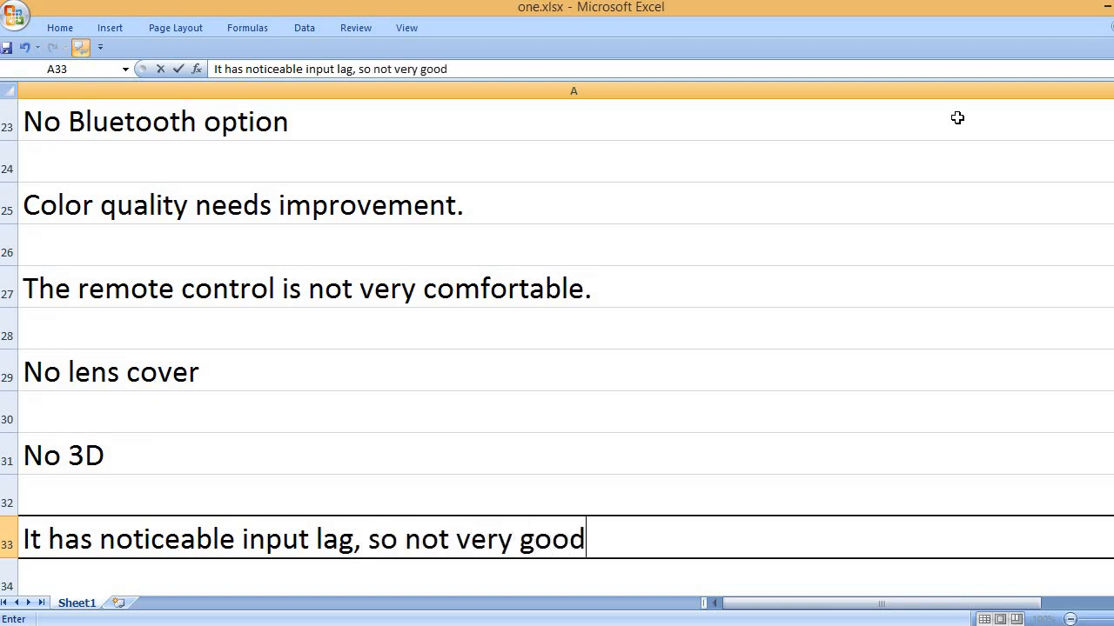
{"action": "type", "text": "for gaming."}
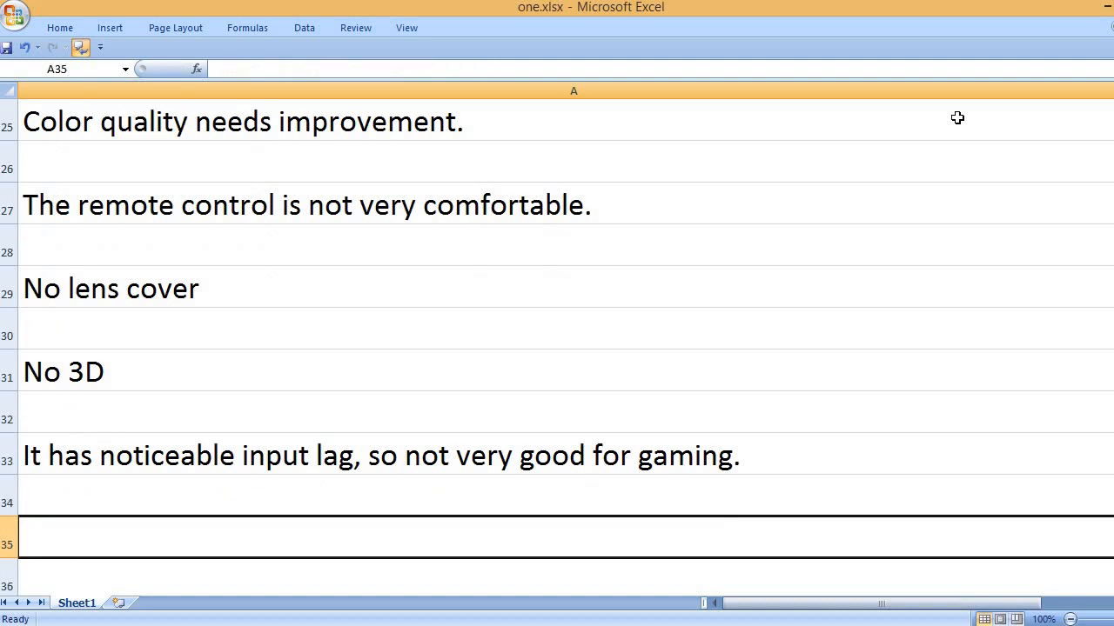
{"action": "type", "text": "KEY"}
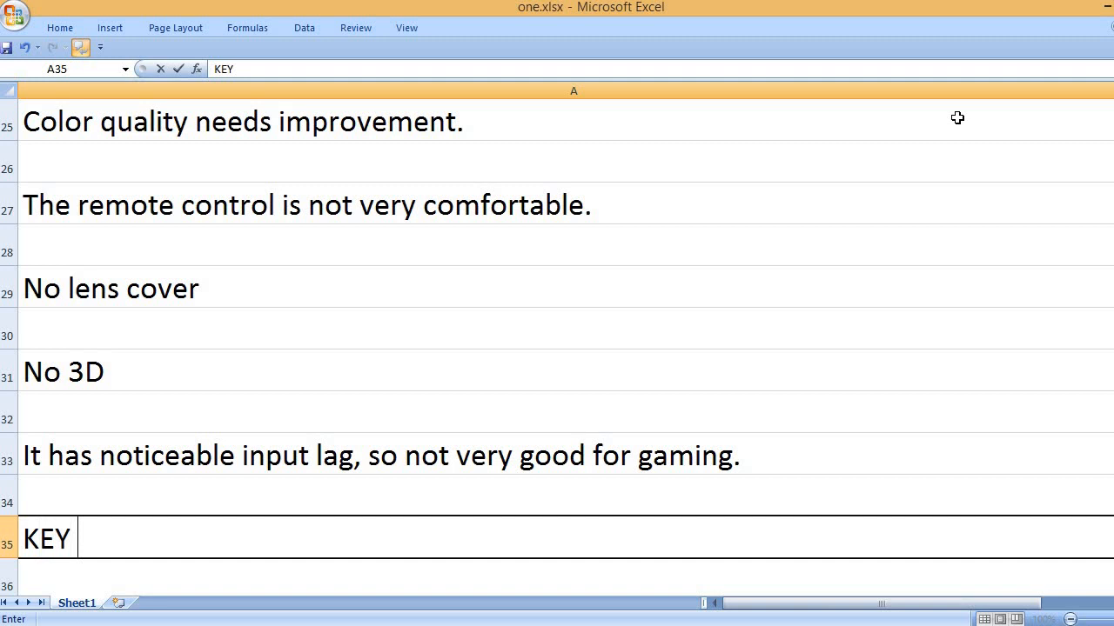
{"action": "type", "text": "FEATURES"}
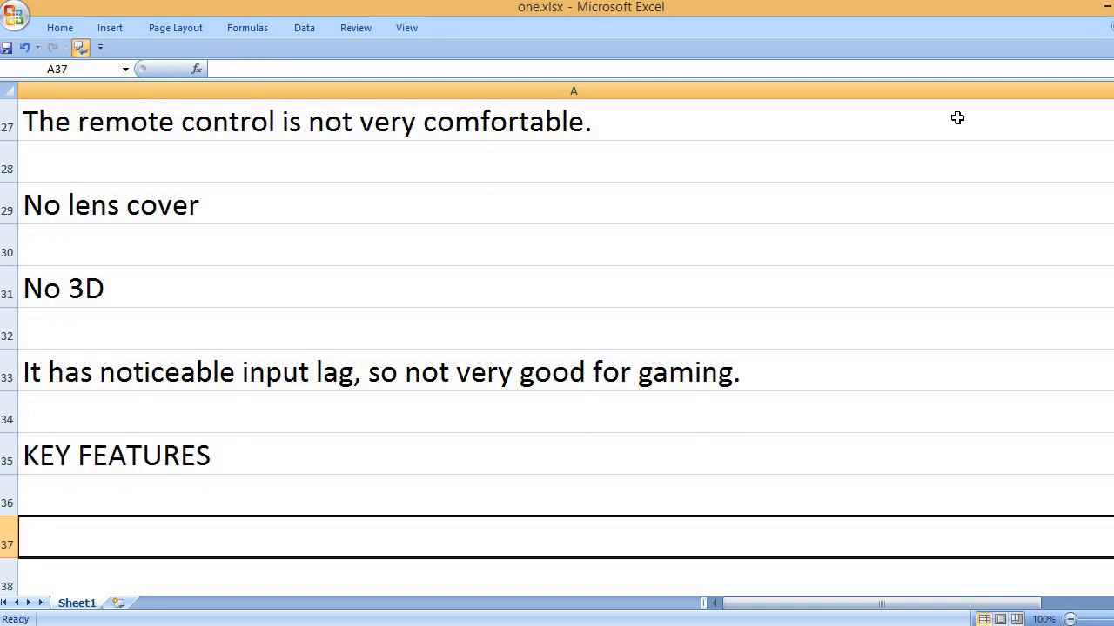
{"action": "type", "text": "3500"}
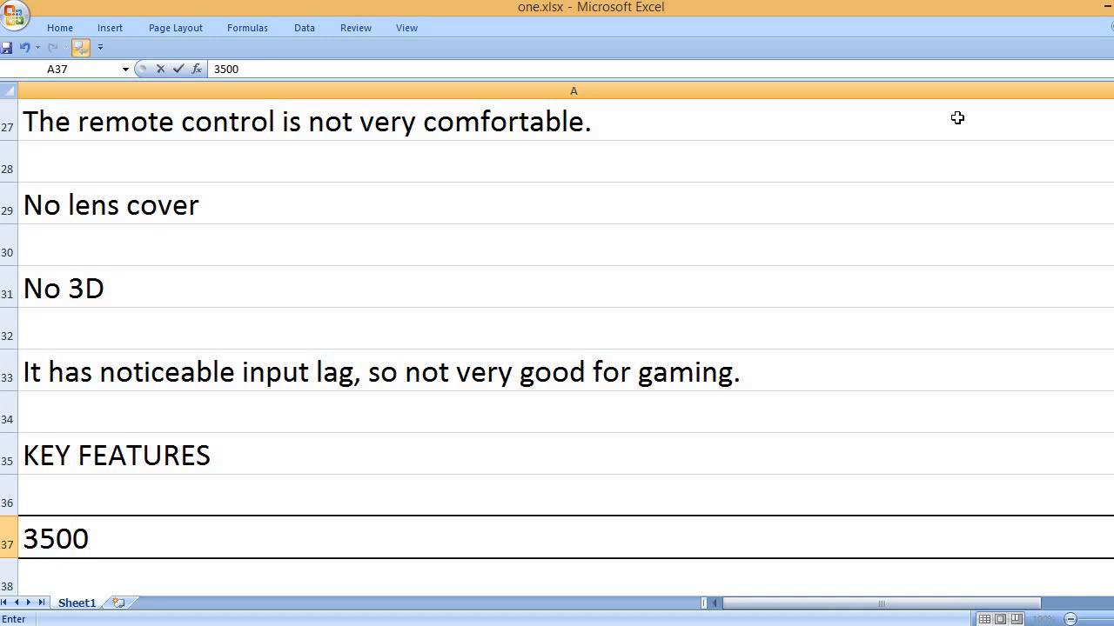
{"action": "type", "text": "lumens"}
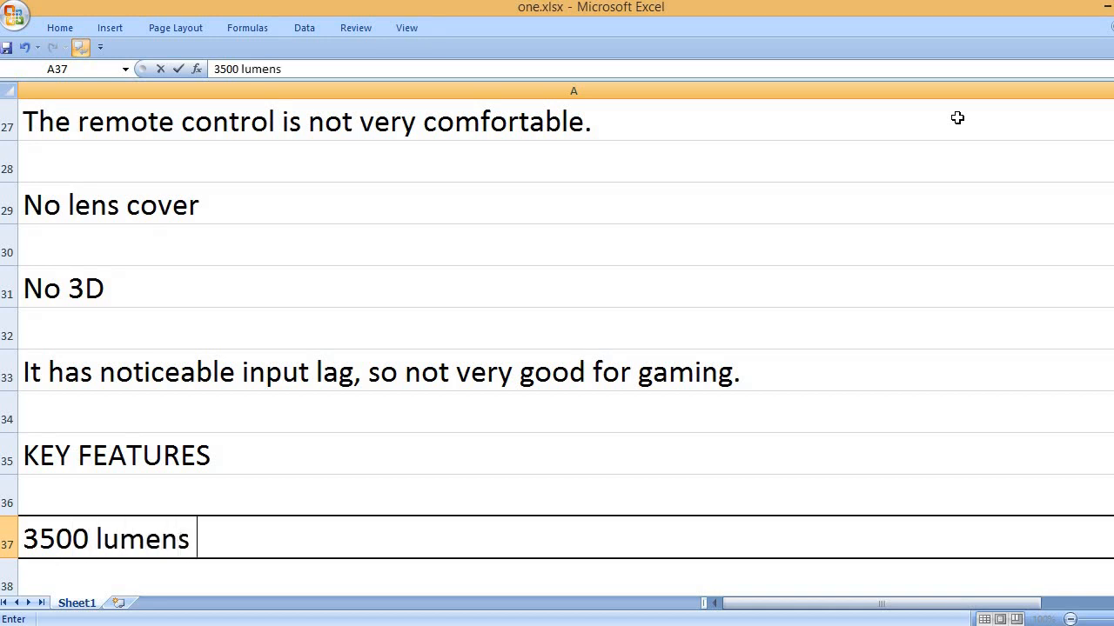
{"action": "type", "text": "brightness"}
{"action": "type", "text": "3"}
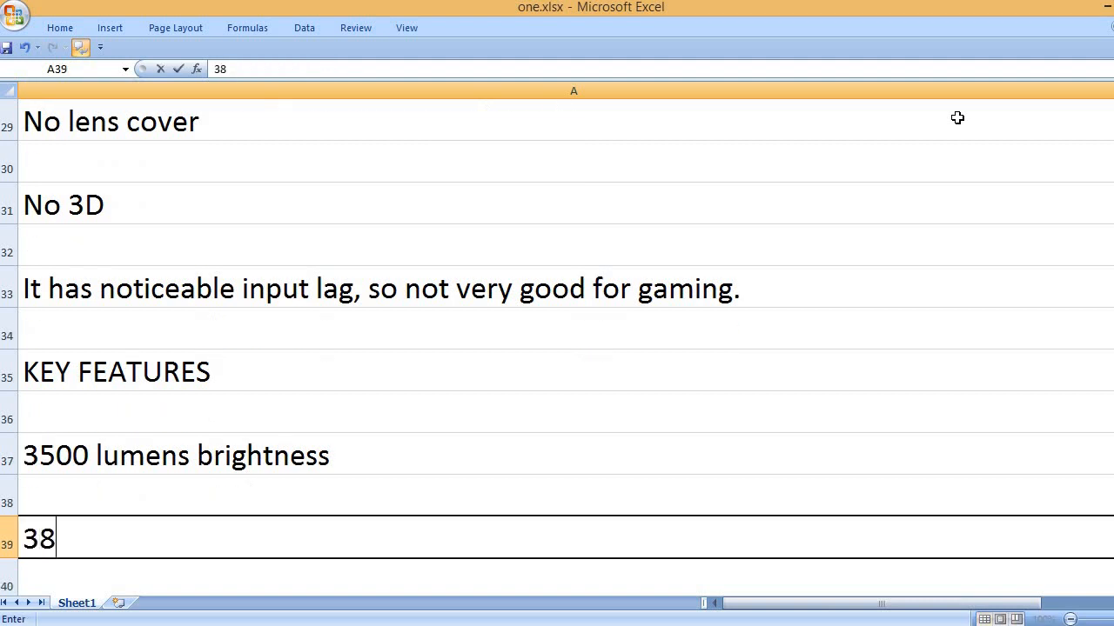
{"action": "type", "text": "840 x 2160"}
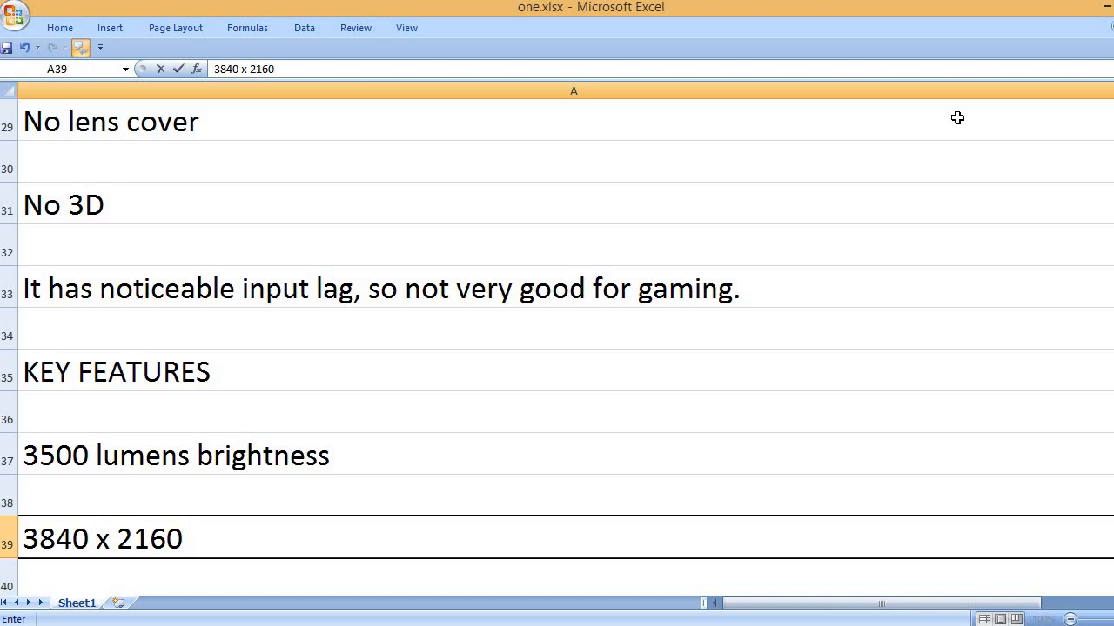
{"action": "type", "text": "display resolution"}
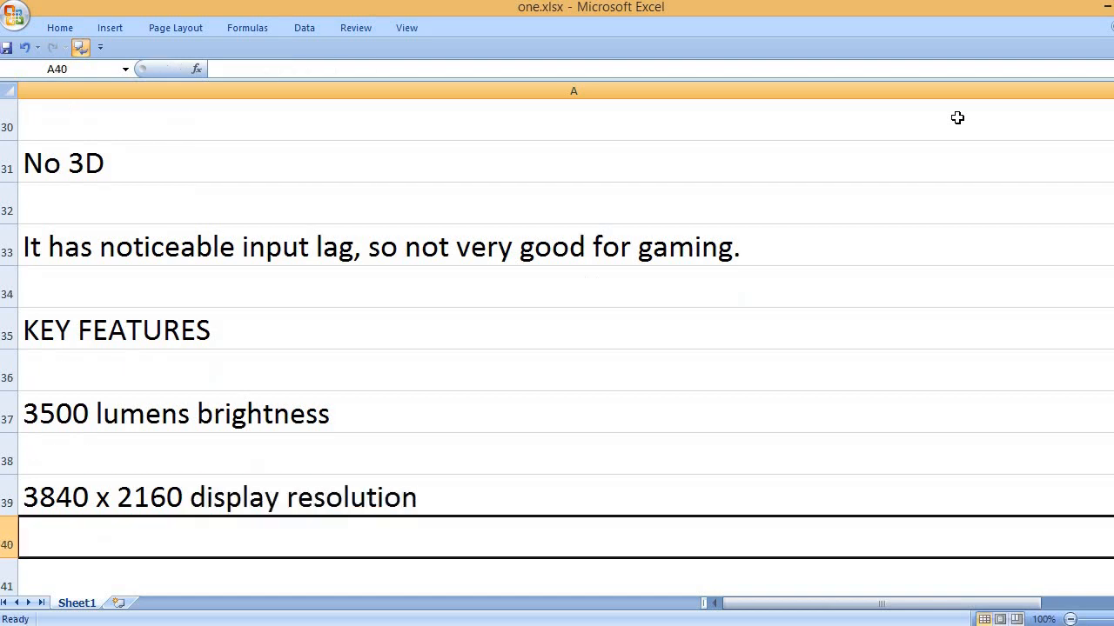
{"action": "type", "text": "Up to"}
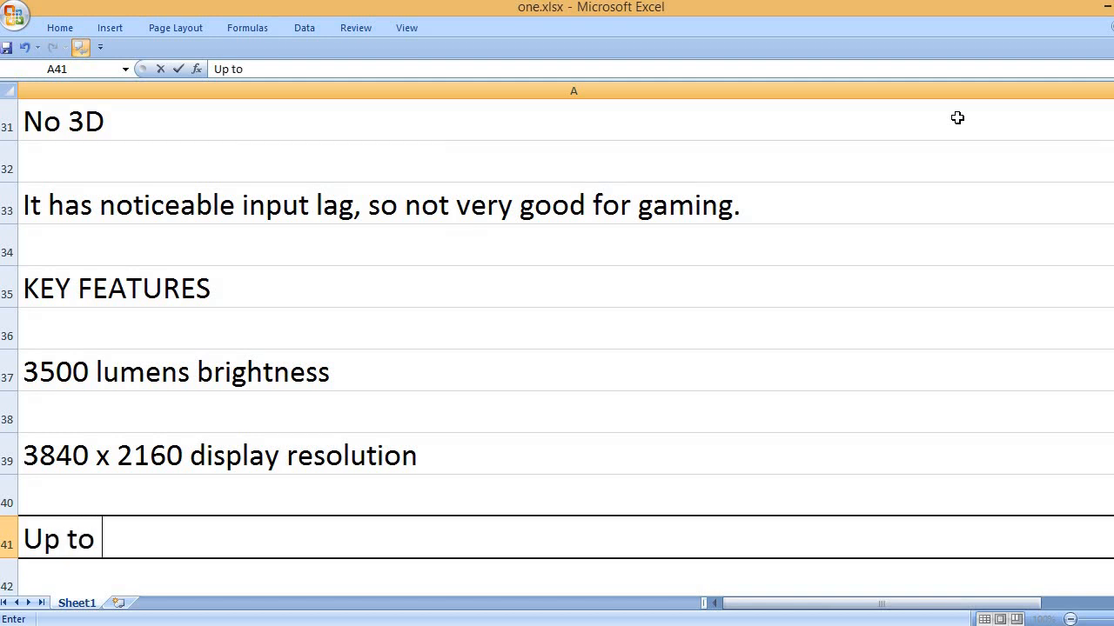
{"action": "type", "text": "300 i"}
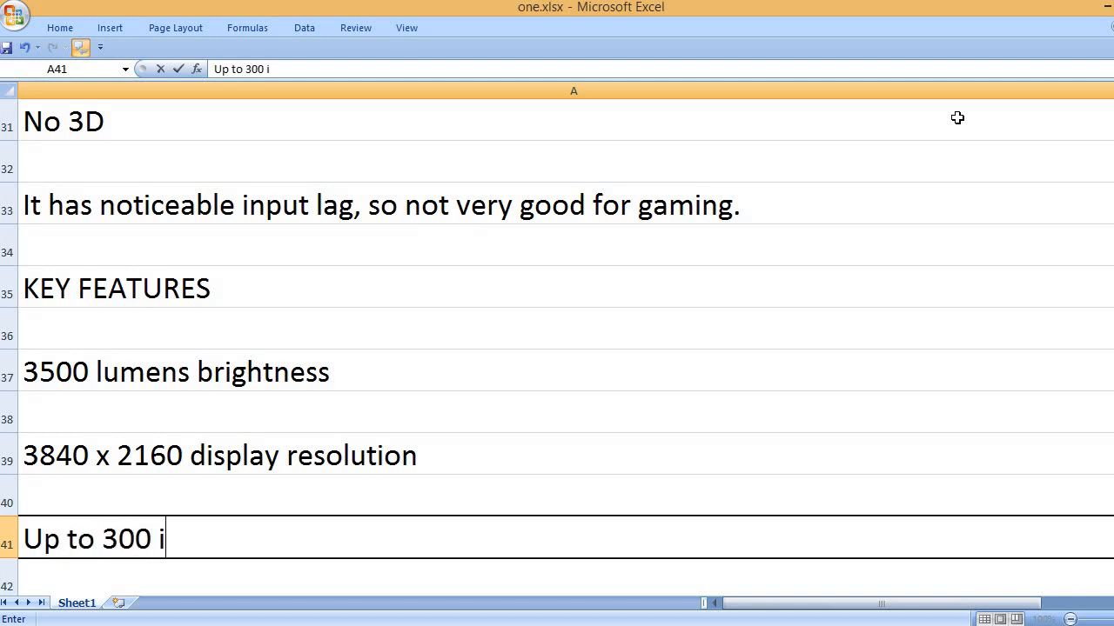
{"action": "type", "text": "nches screen size"}
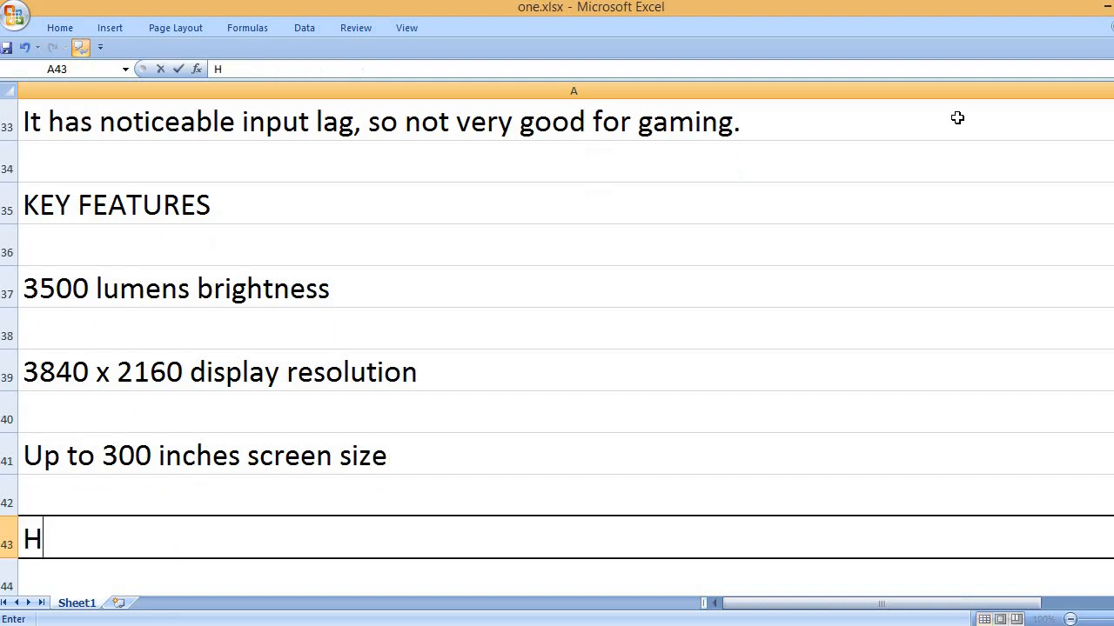
{"action": "type", "text": "DR content support"}
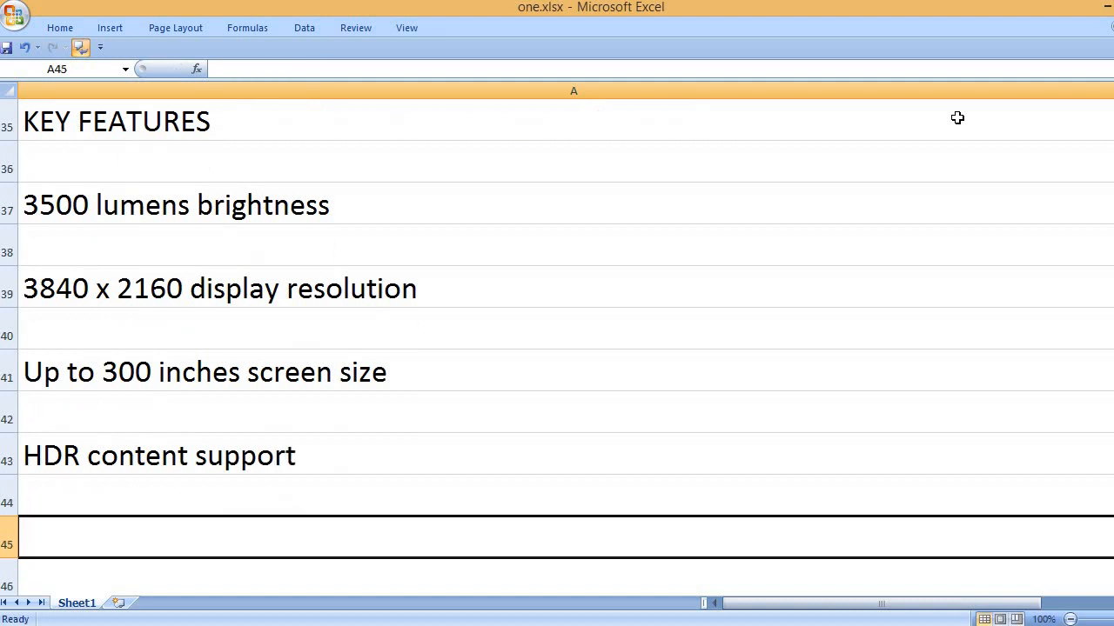
{"action": "type", "text": "D"}
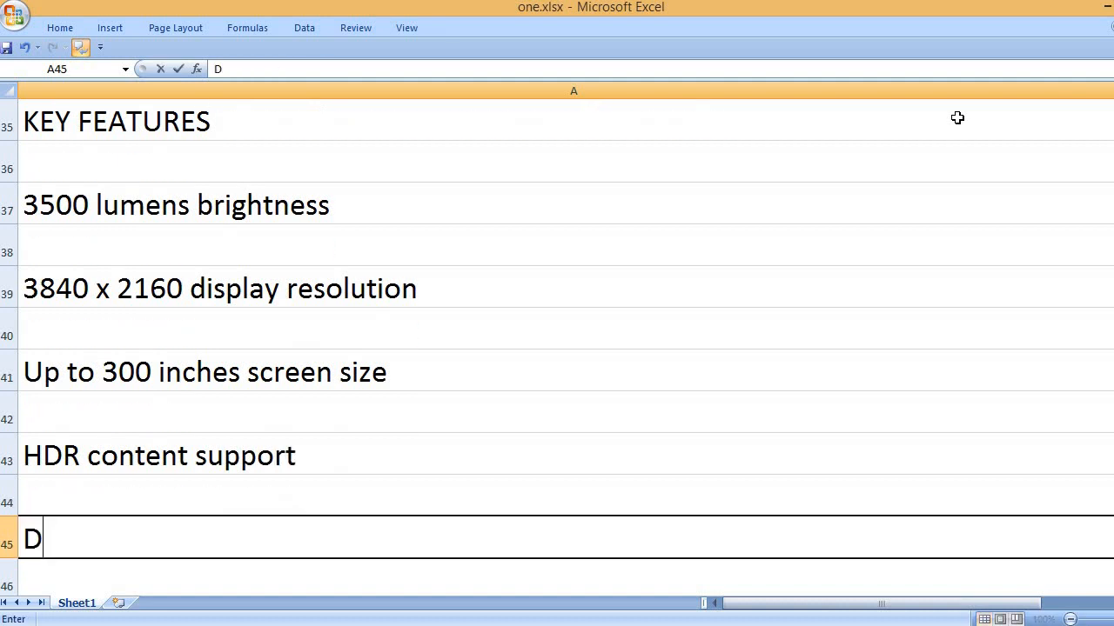
{"action": "type", "text": "ual HDMI,"}
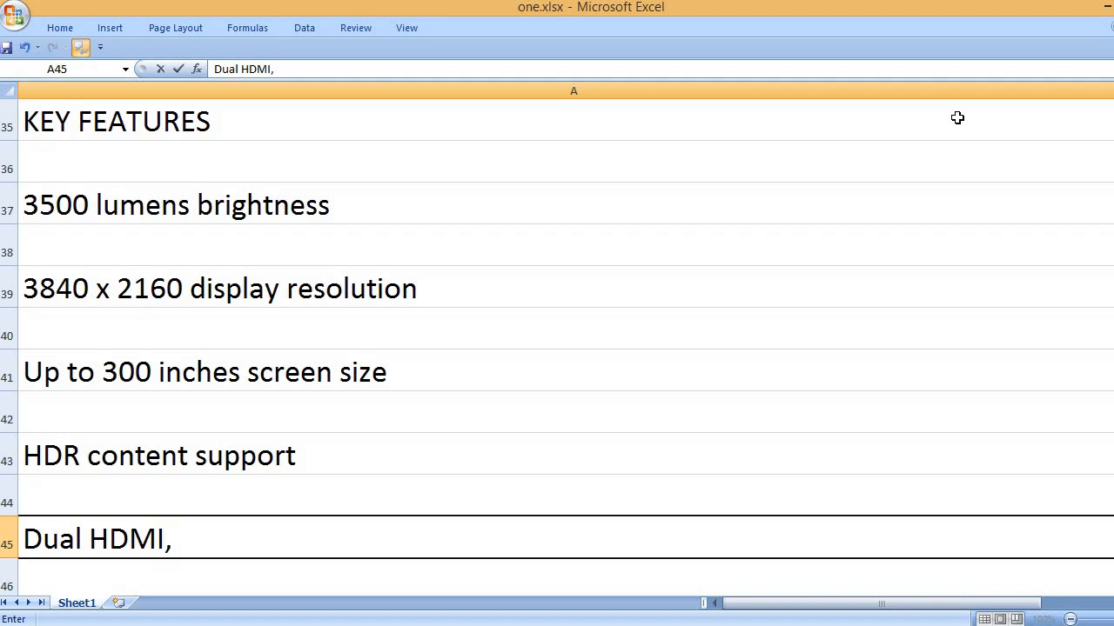
{"action": "type", "text": "USB c"}
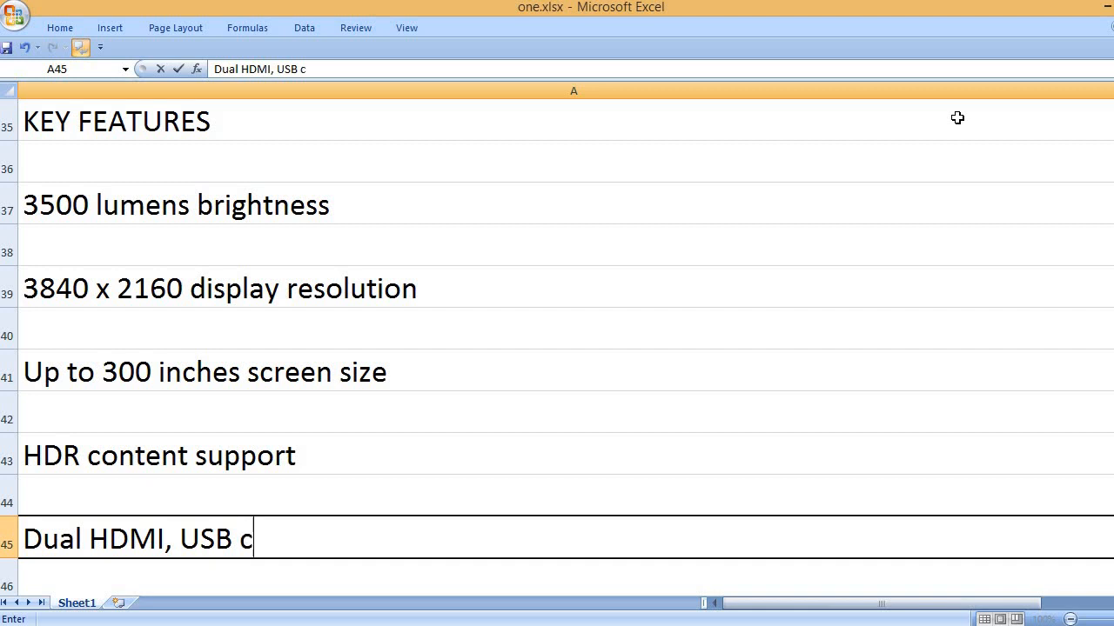
{"action": "type", "text": "onnection ports"}
{"action": "type", "text": "1"}
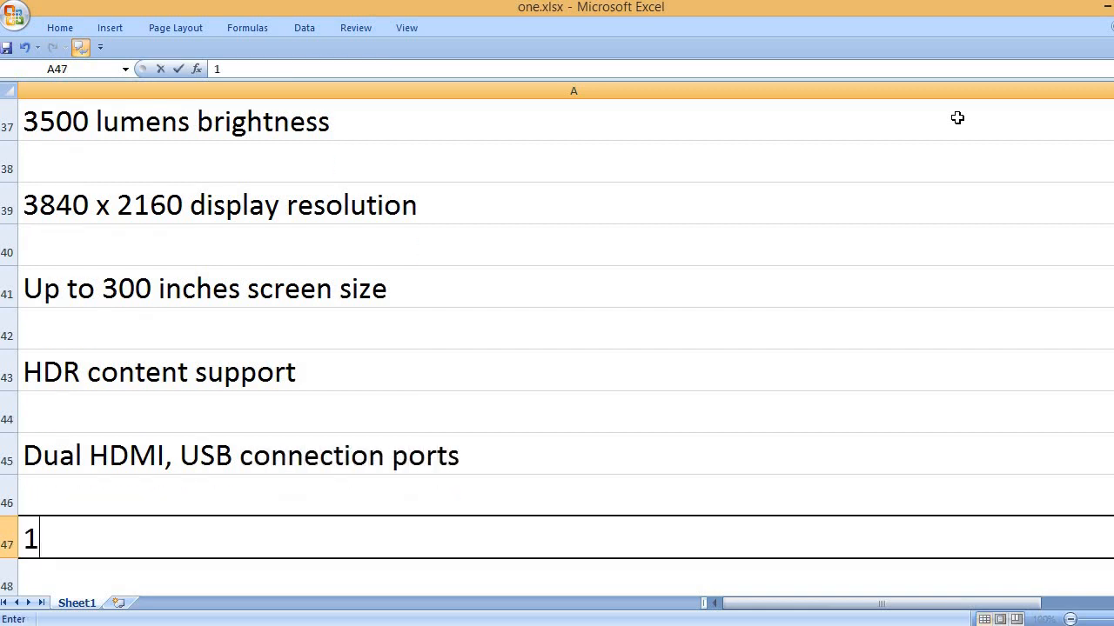
{"action": "type", "text": "5000"}
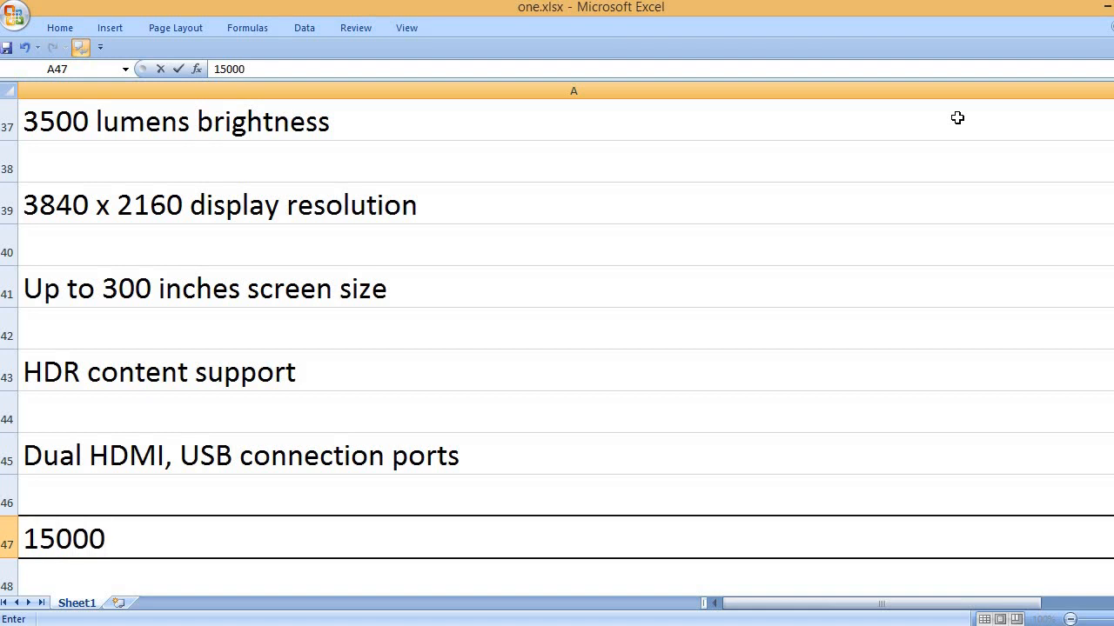
{"action": "type", "text": "hours lamp life"}
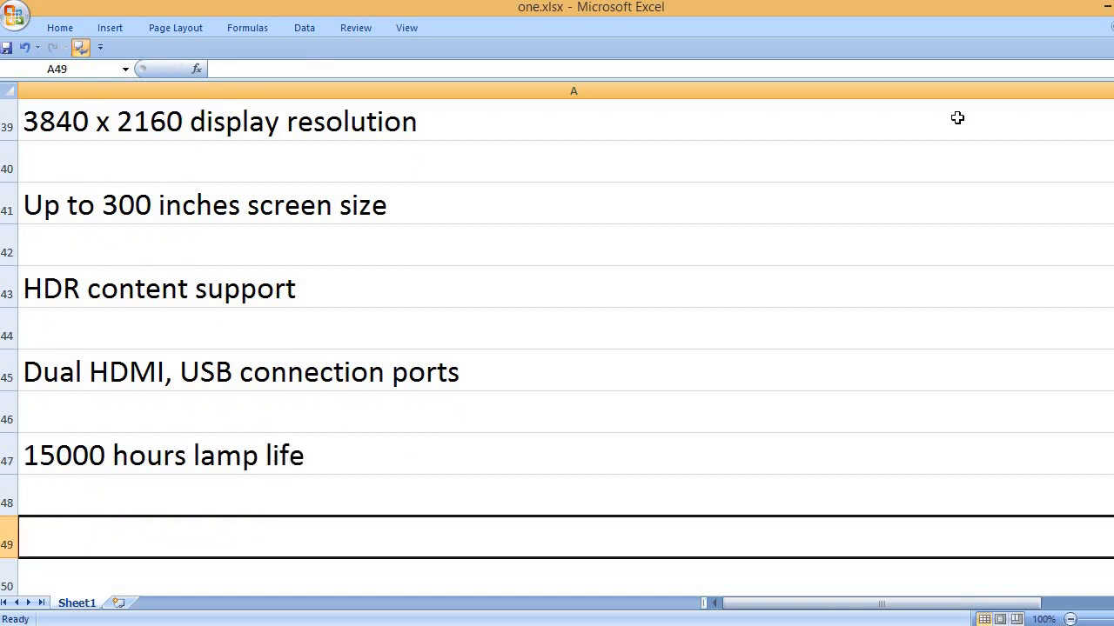
{"action": "type", "text": "10W b"}
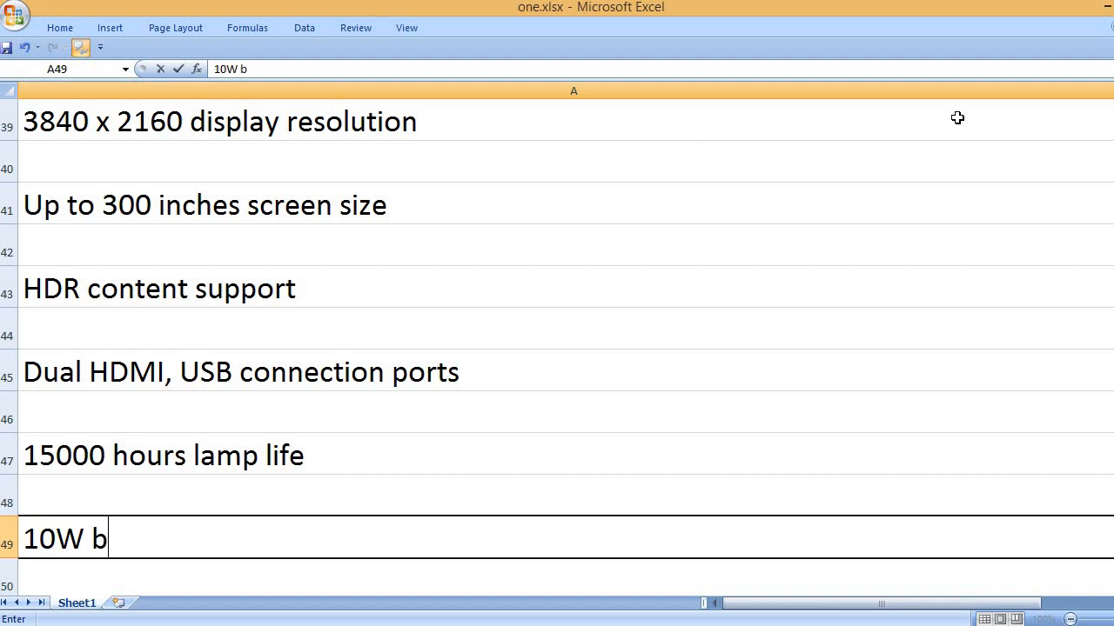
{"action": "type", "text": "uilt-in speaker"}
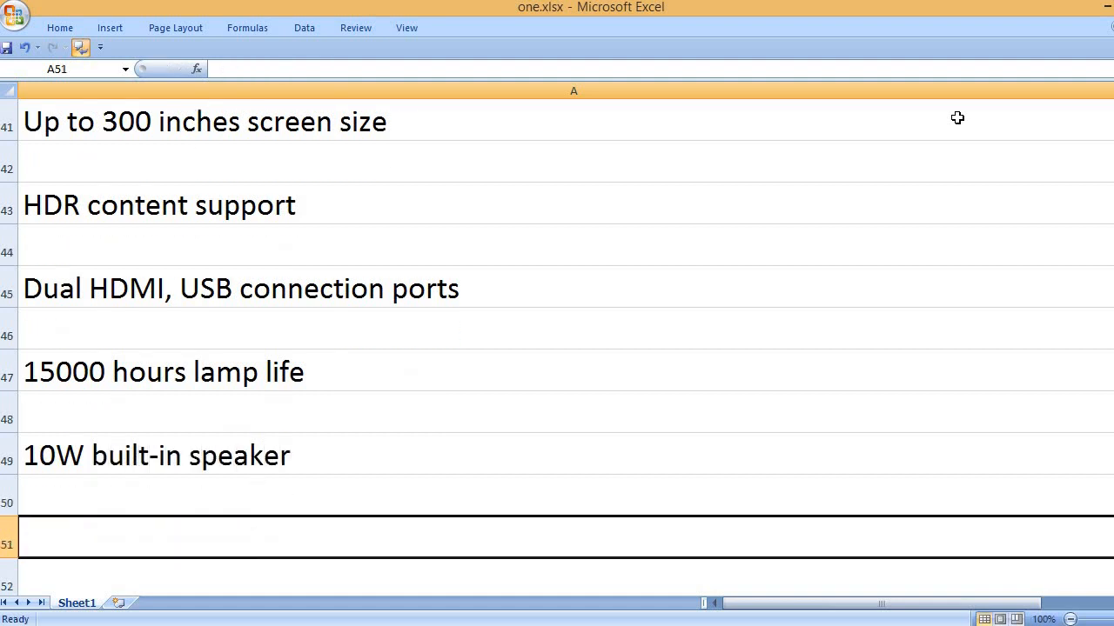
{"action": "type", "text": "B"}
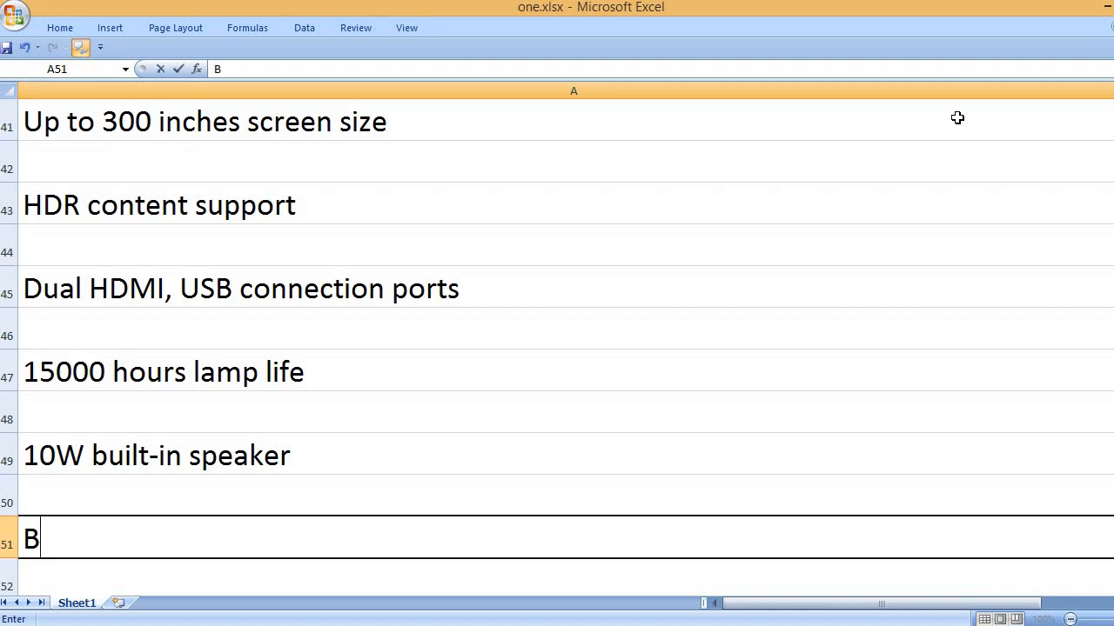
{"action": "type", "text": "acklit"}
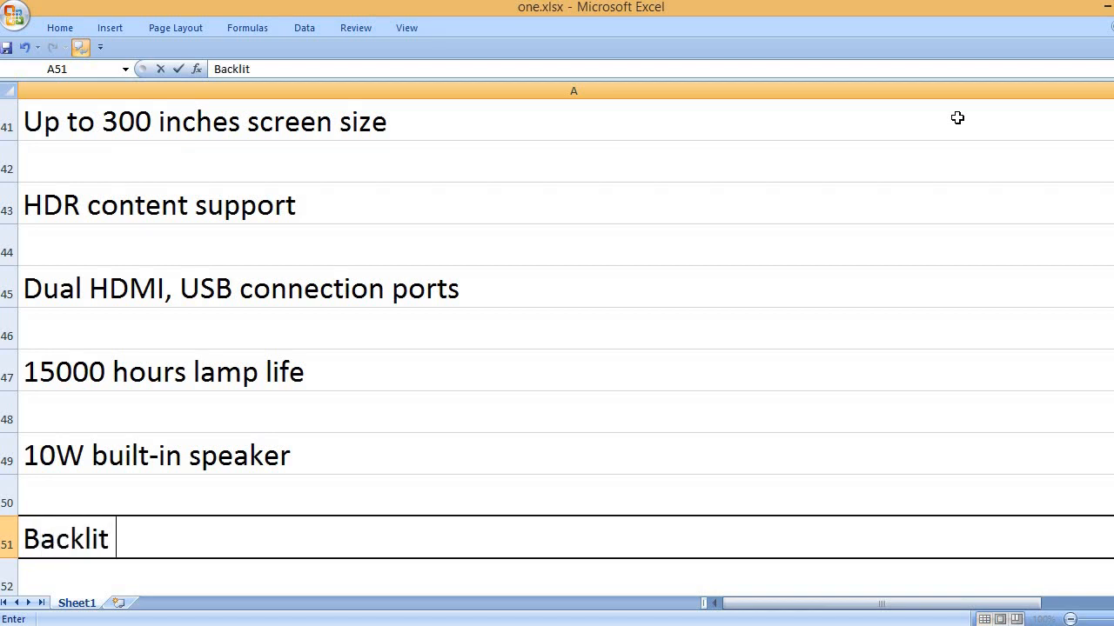
{"action": "type", "text": "remote control"}
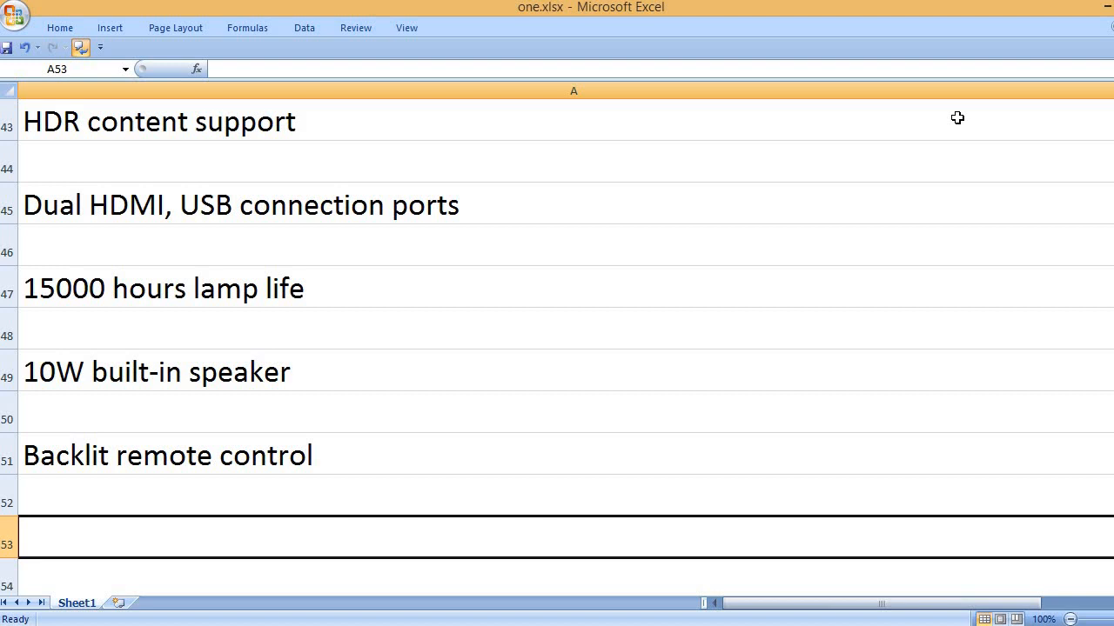
{"action": "type", "text": "1.2"}
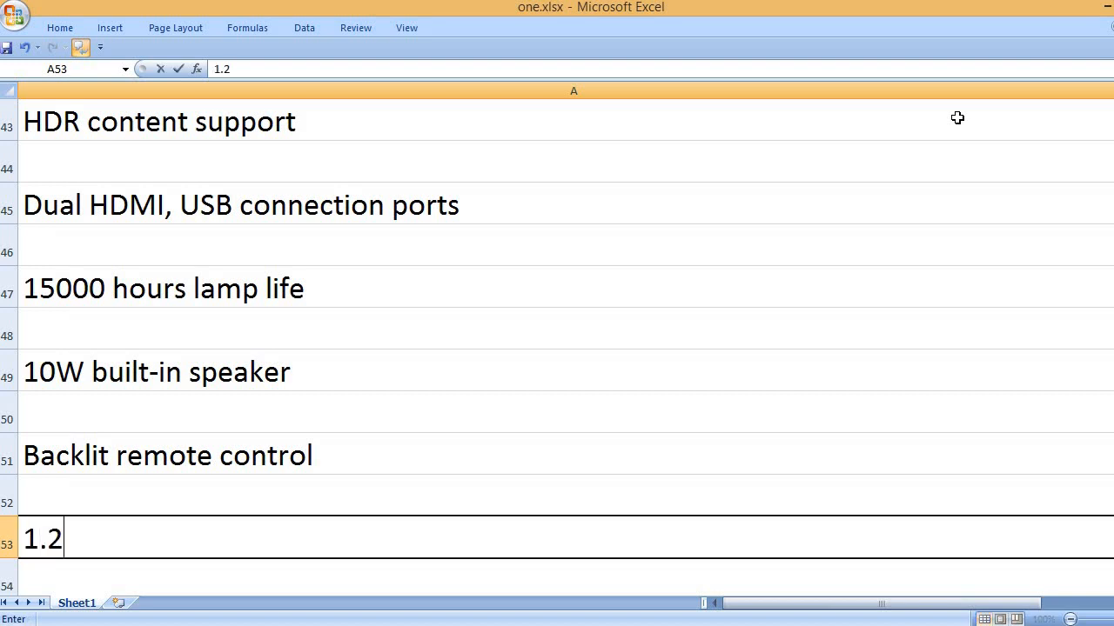
{"action": "type", "text": "x"}
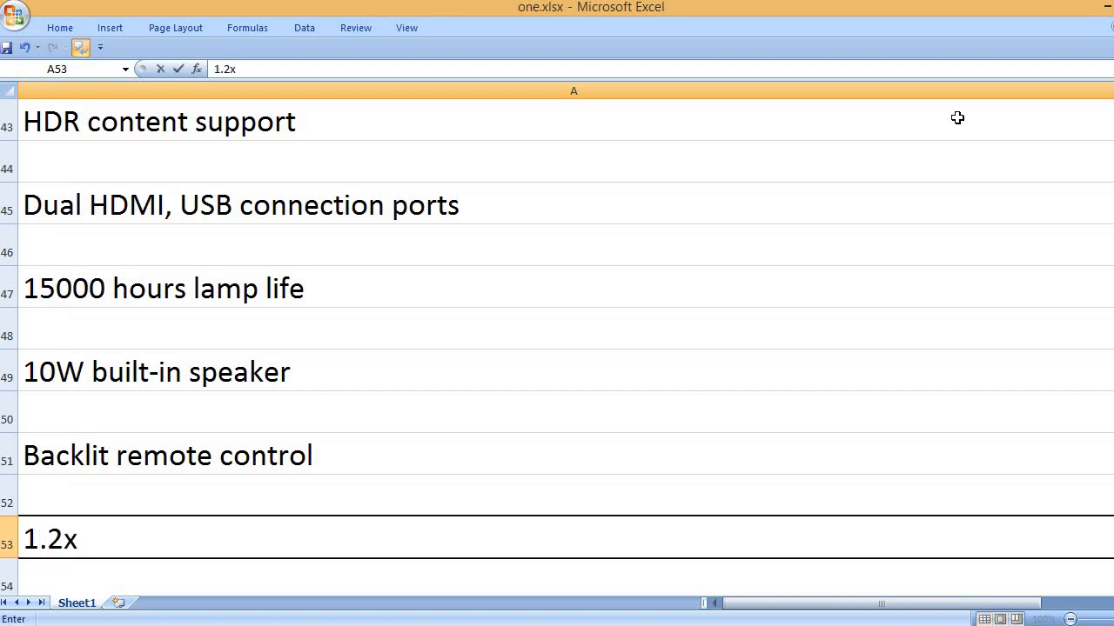
{"action": "type", "text": "optical zoom"}
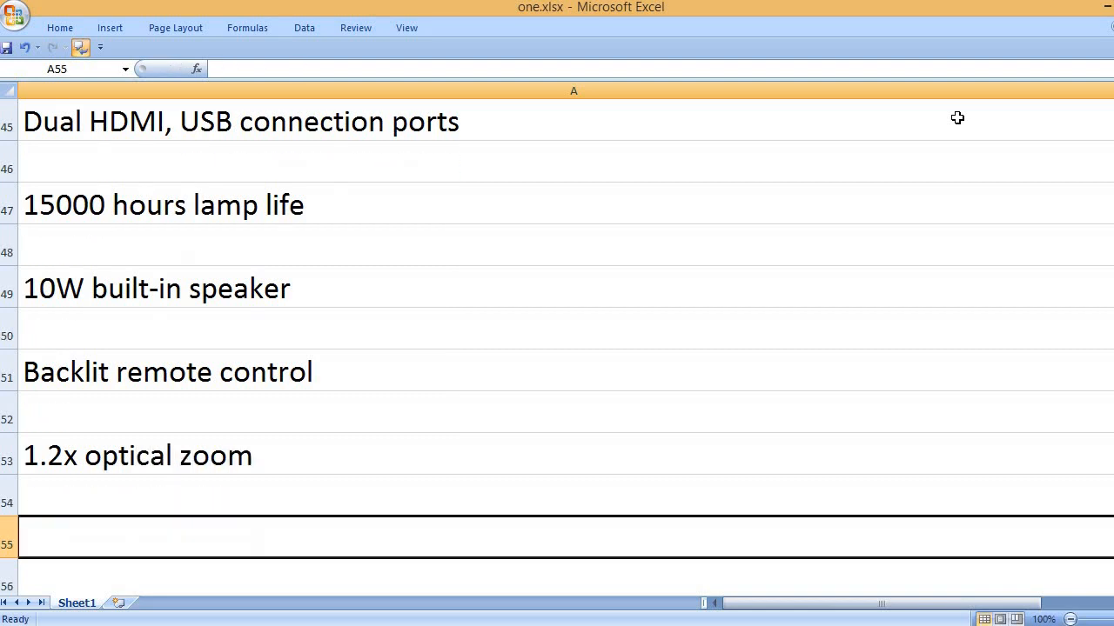
{"action": "type", "text": "Viw"}
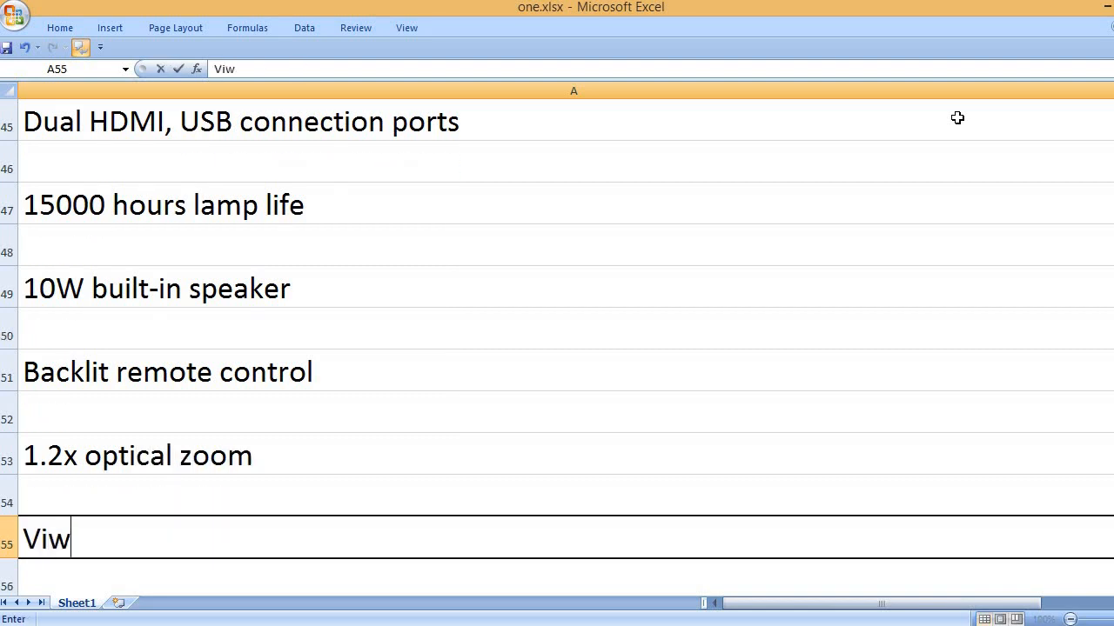
{"action": "type", "text": "esso"}
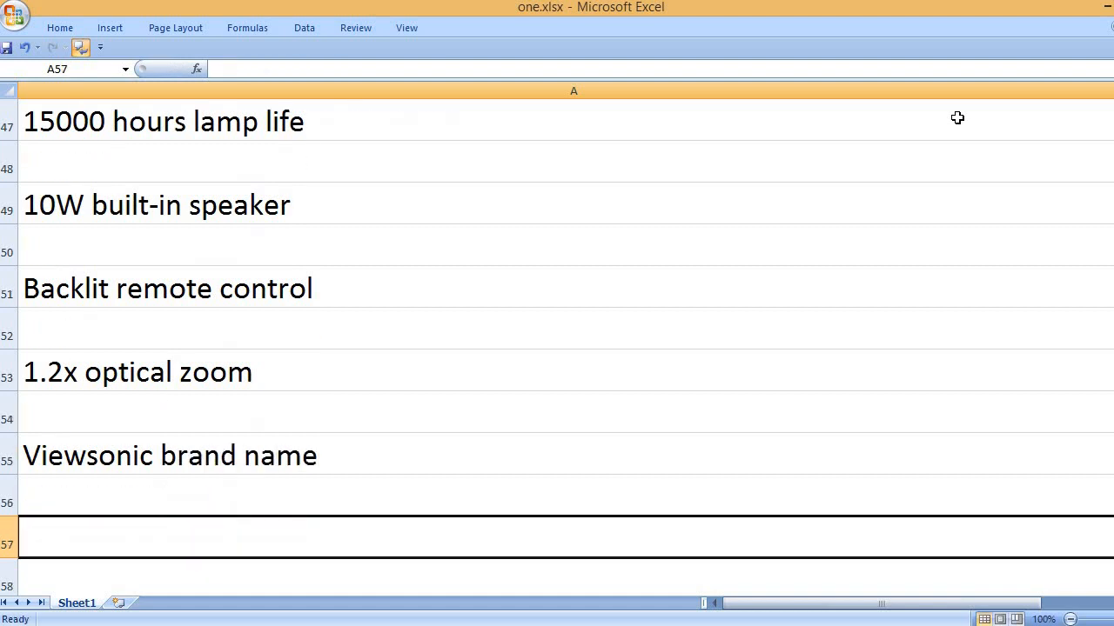
{"action": "type", "text": "p"}
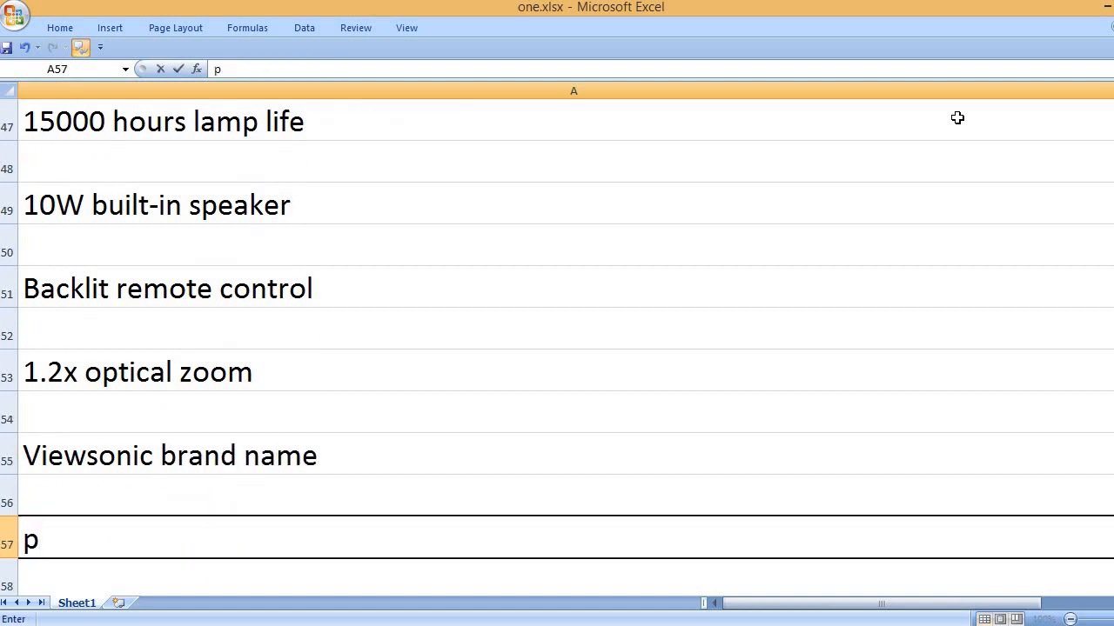
{"action": "type", "text": "x747"}
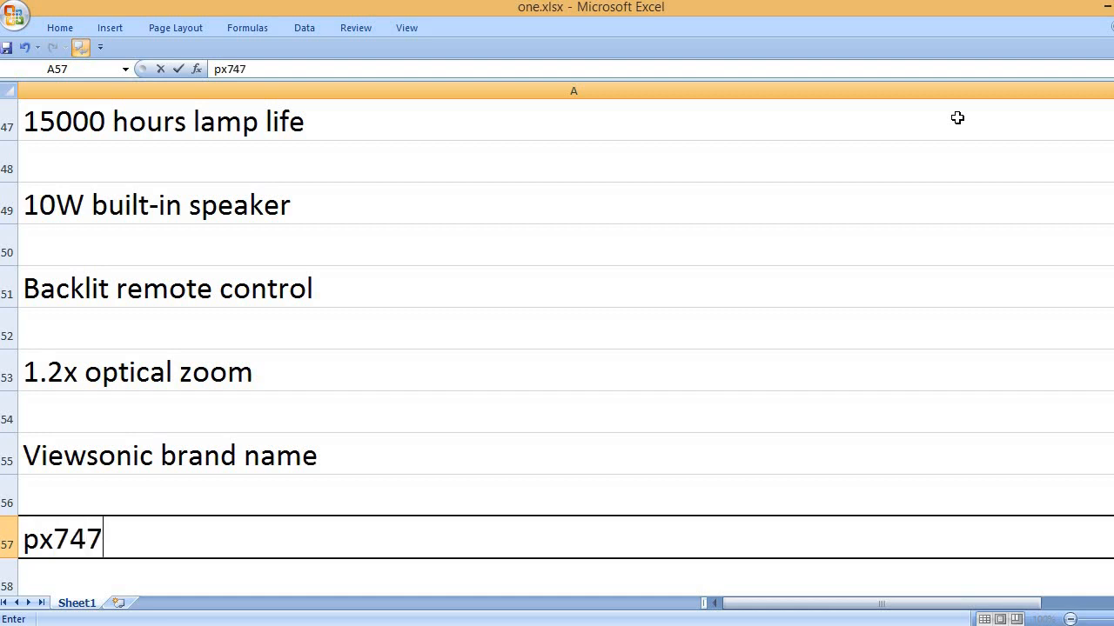
{"action": "type", "text": "-4"}
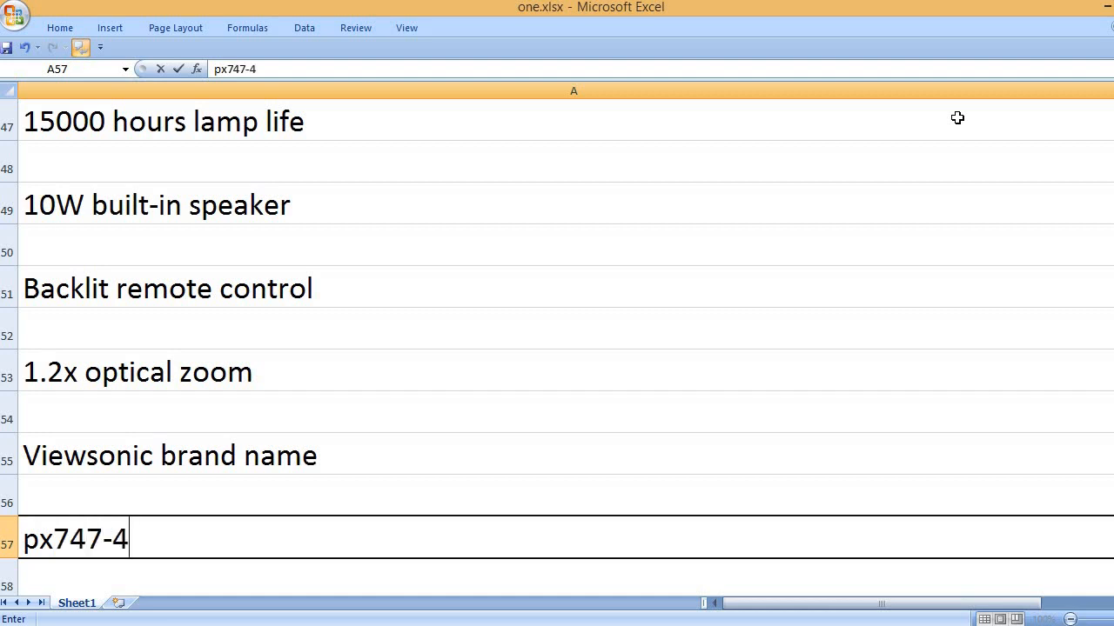
{"action": "type", "text": "k model"}
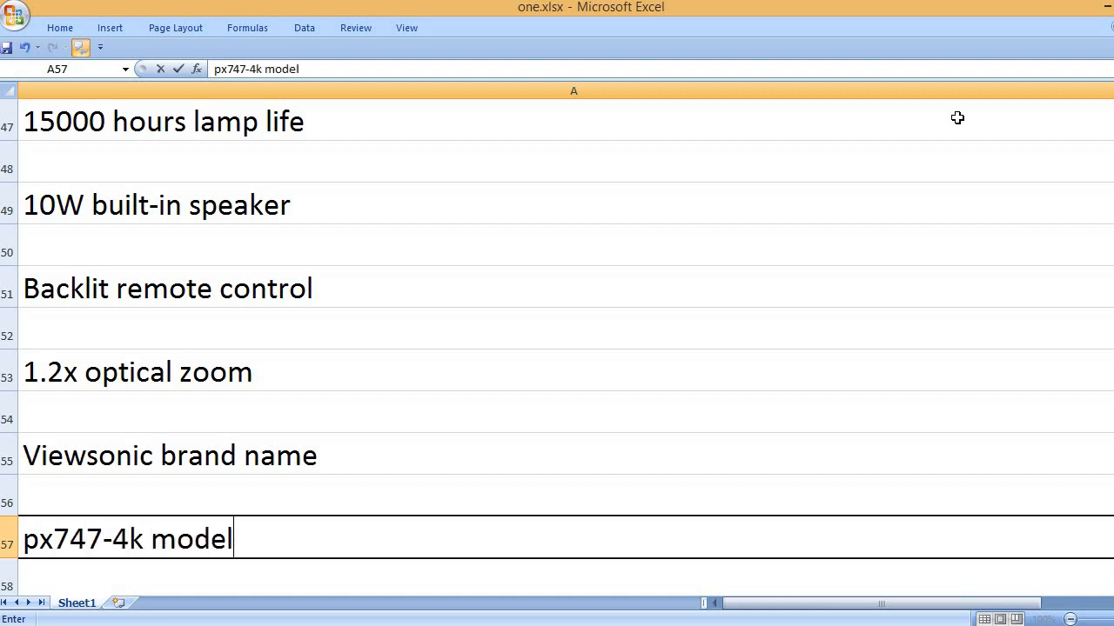
{"action": "type", "text": "number"}
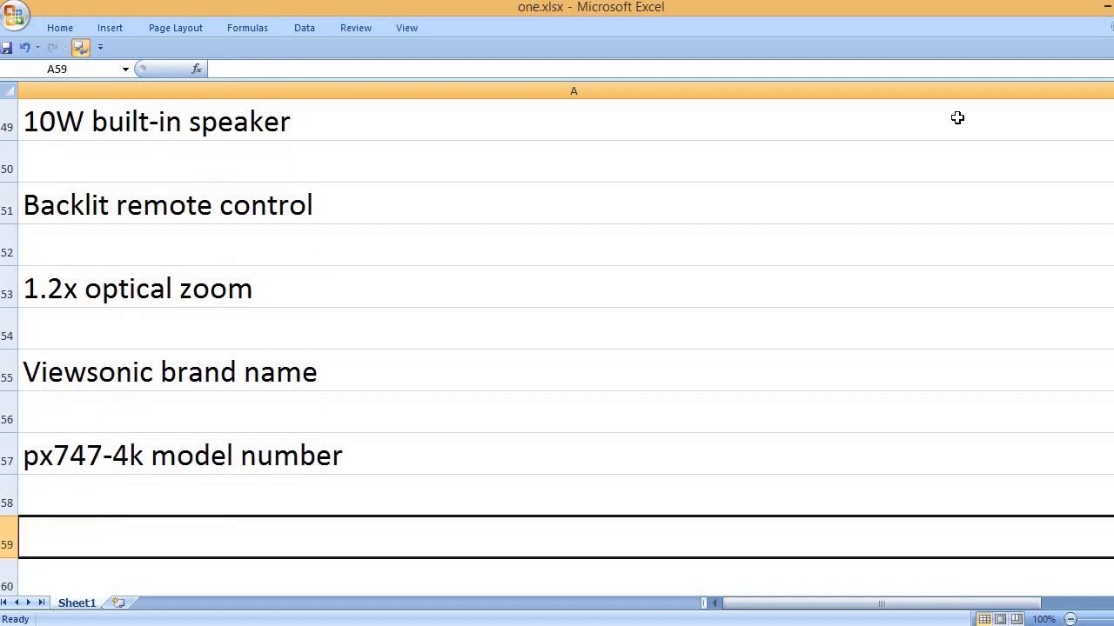
{"action": "type", "text": "Ee"}
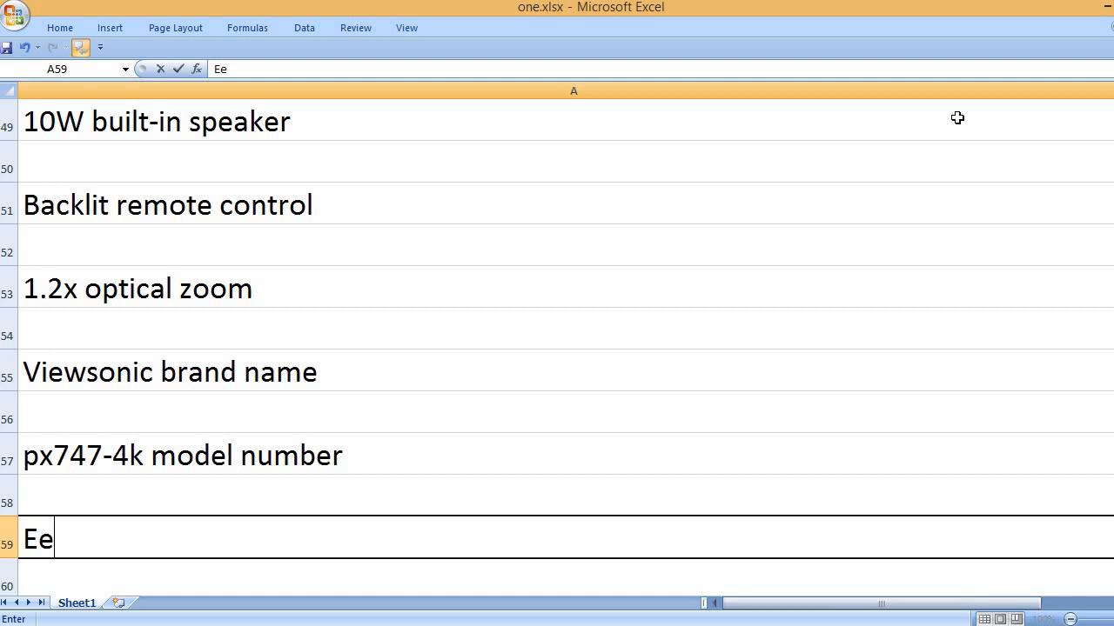
{"action": "type", "text": "ner"}
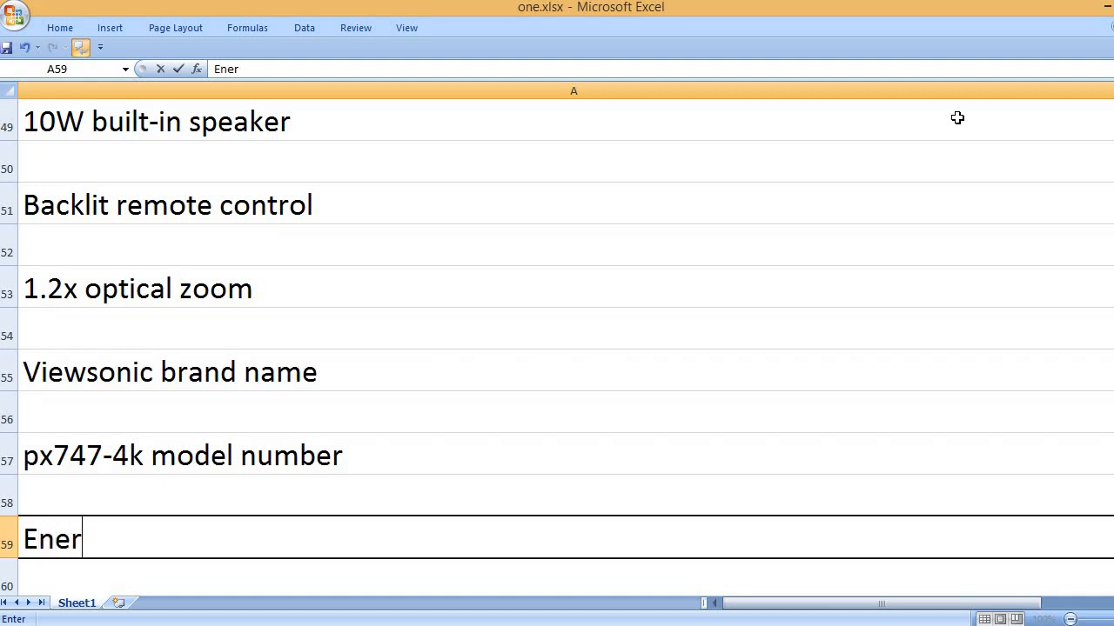
{"action": "type", "text": "gy-sa"}
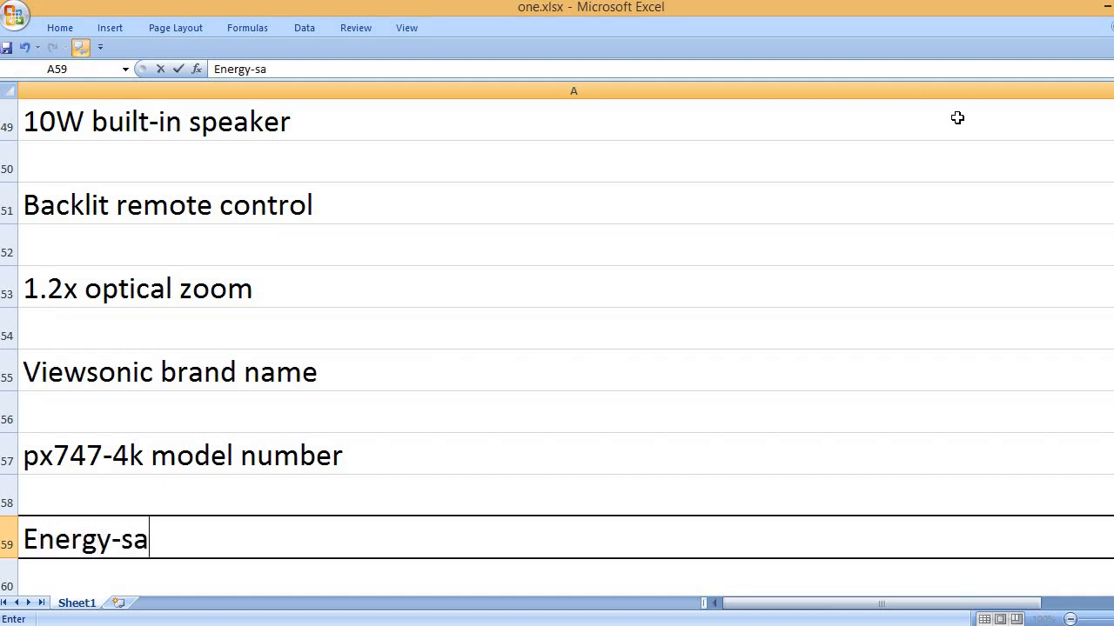
{"action": "type", "text": "ving super"}
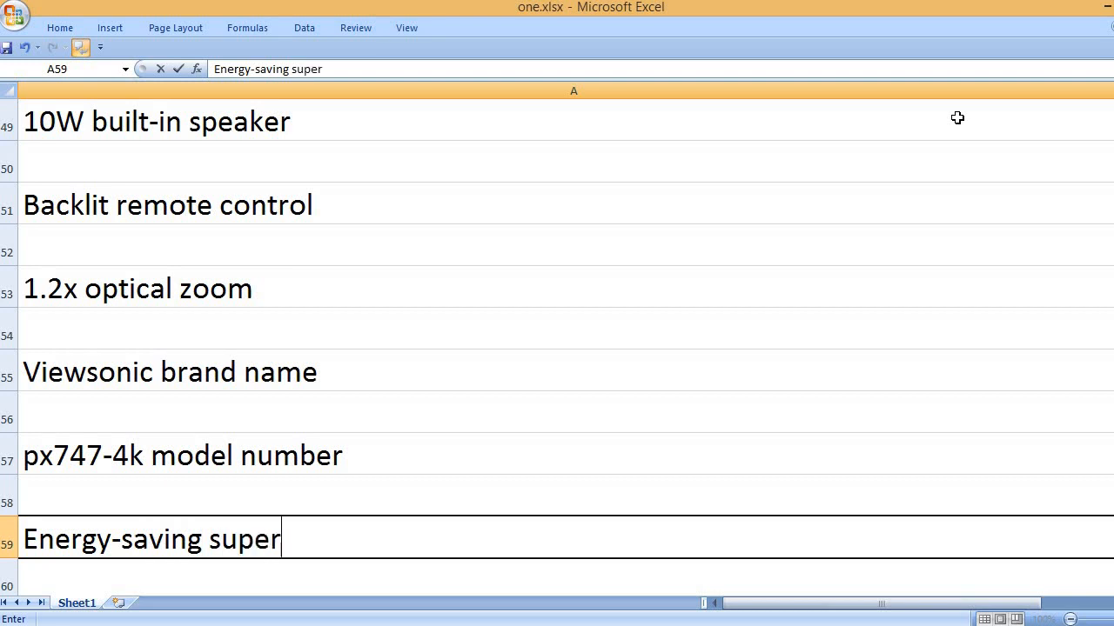
{"action": "type", "text": "eco mode"}
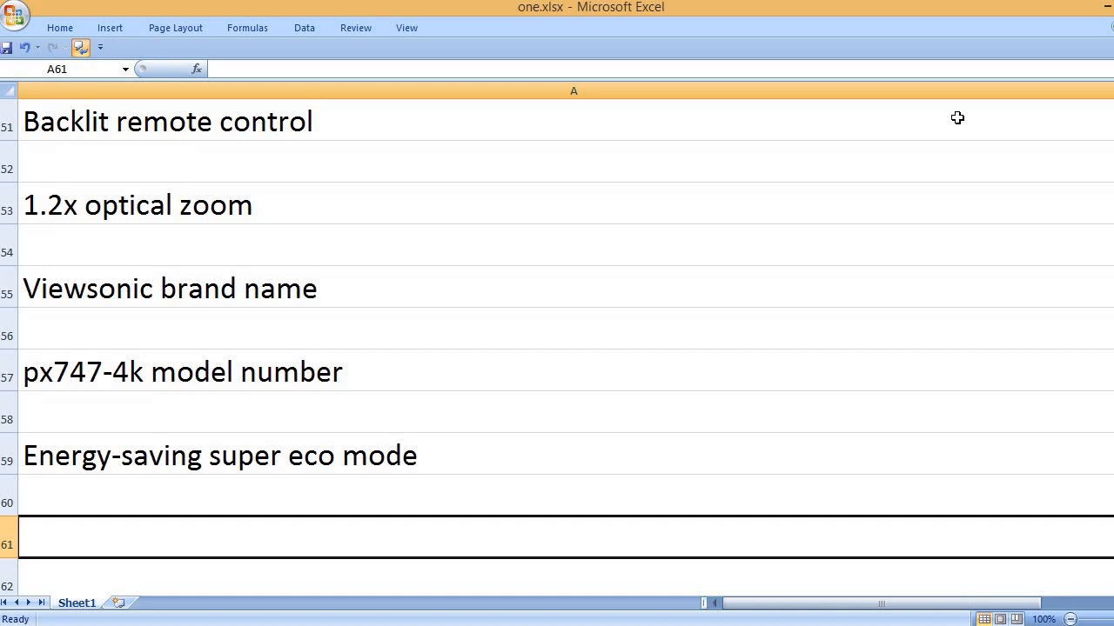
{"action": "type", "text": "Acc"}
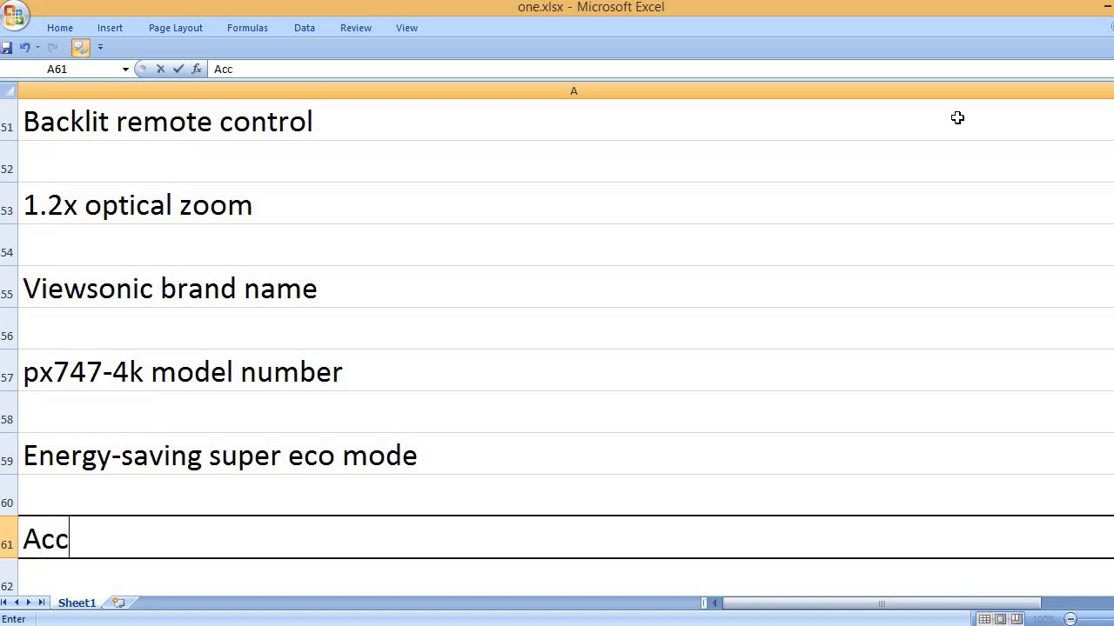
{"action": "type", "text": "essories"}
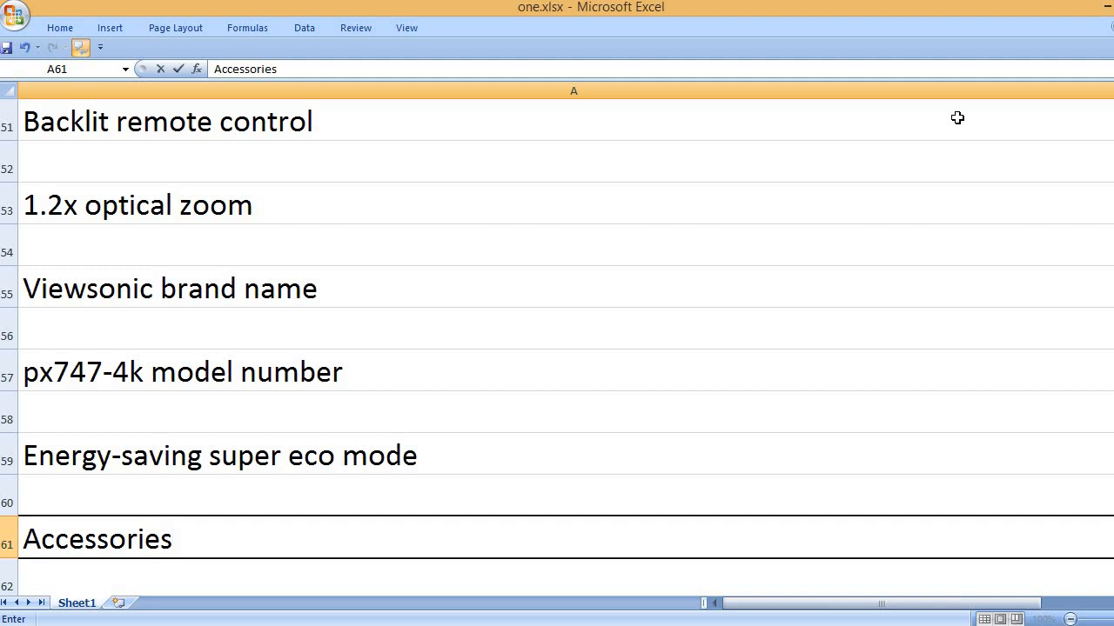
{"action": "type", "text": ": power cable,"}
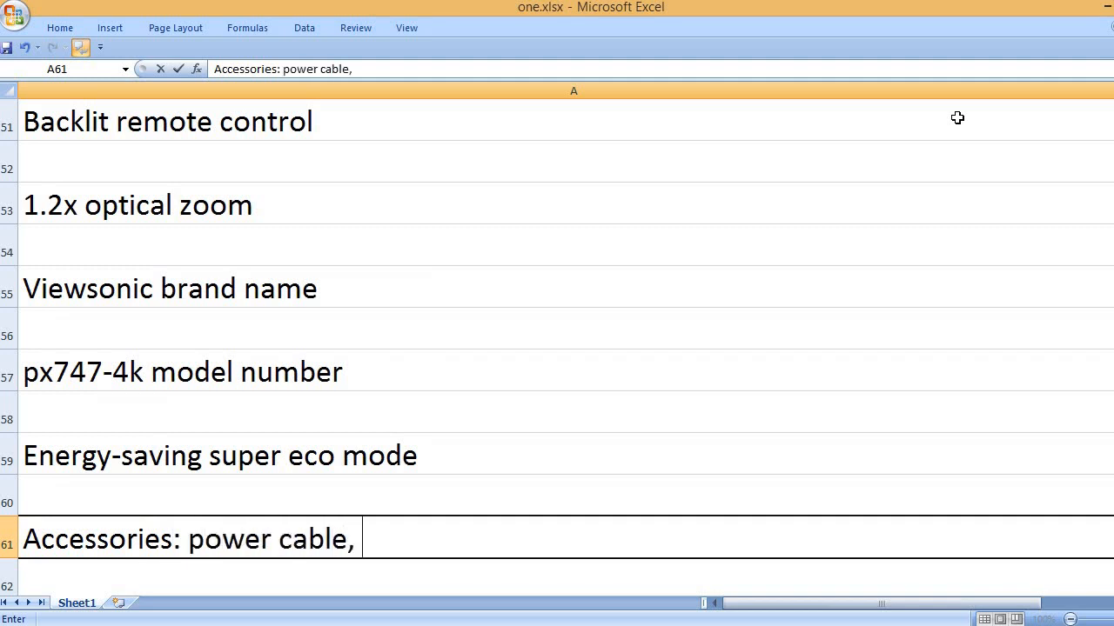
{"action": "type", "text": "vga ca"}
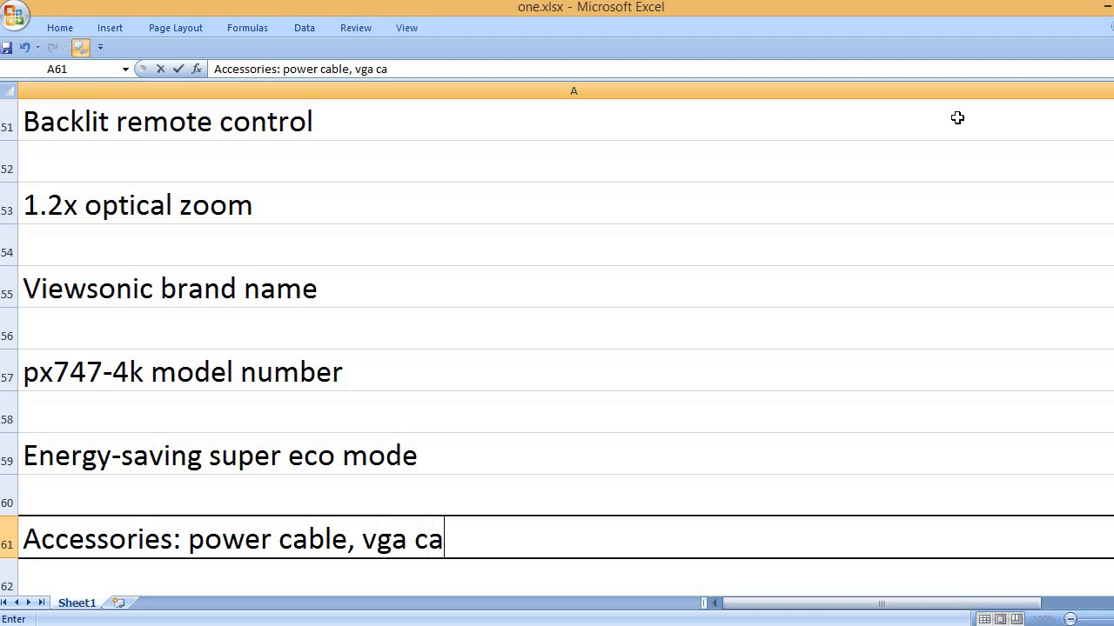
{"action": "type", "text": "ble and remote control"}
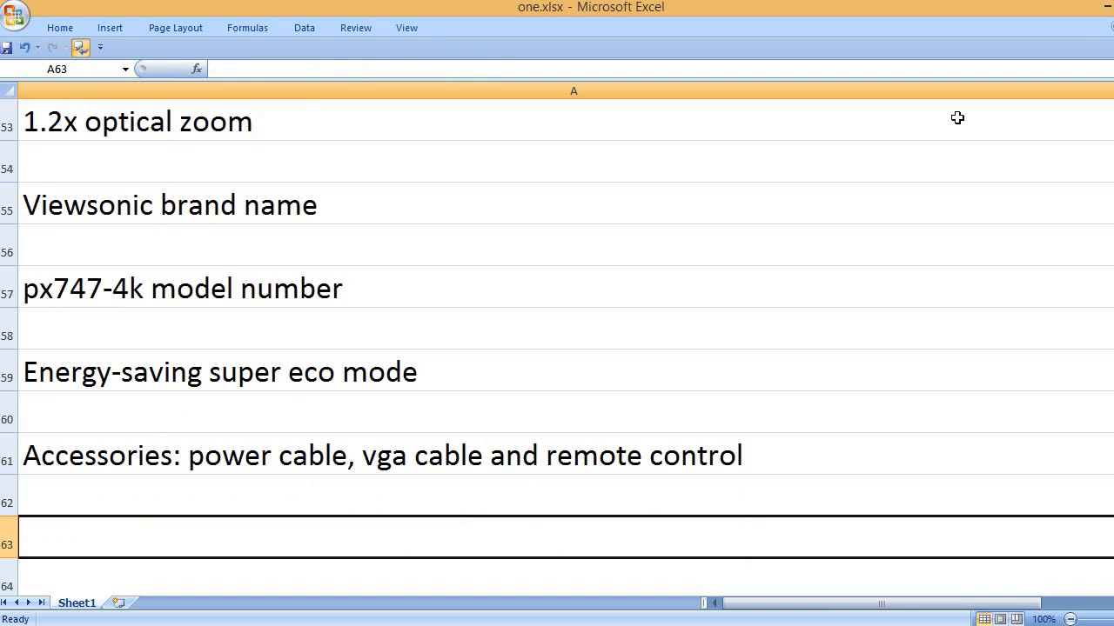
{"action": "type", "text": "That"}
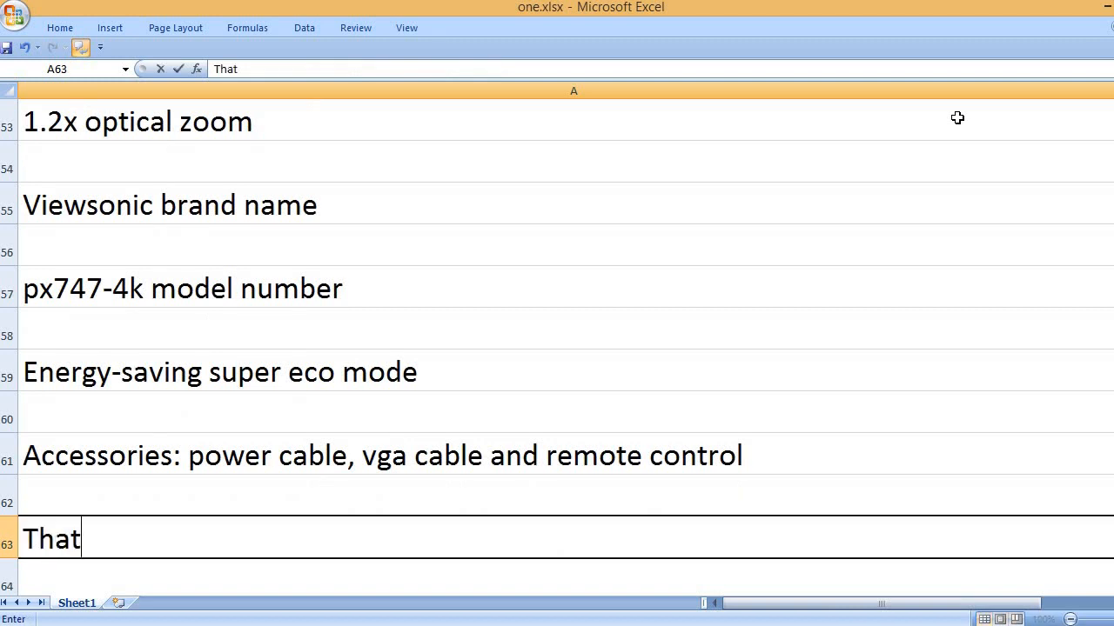